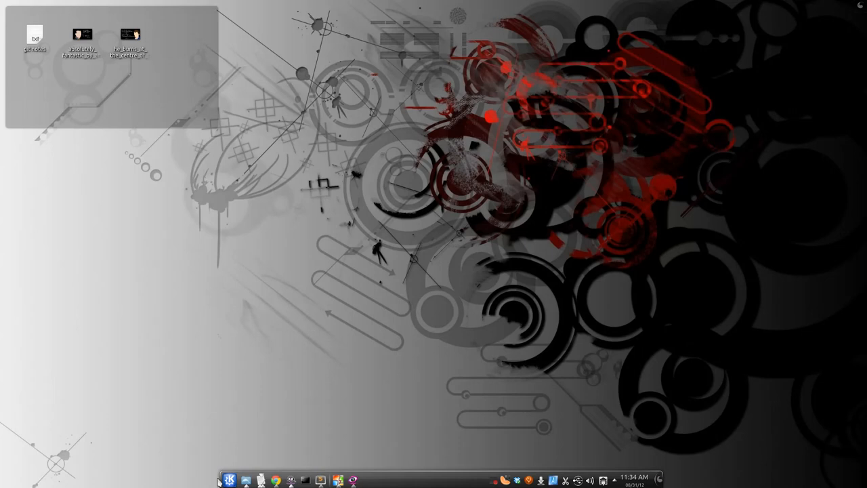
Switch to the Chrome window showing GeoPortal's Mecklenburg County basemap.
{"action": "left_click", "coordinate": [276, 480]}
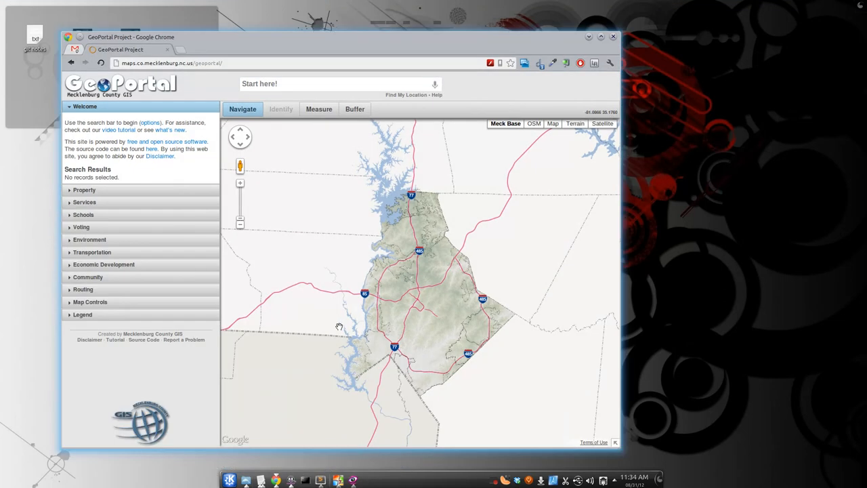
{"action": "mouse_move", "coordinate": [371, 40]}
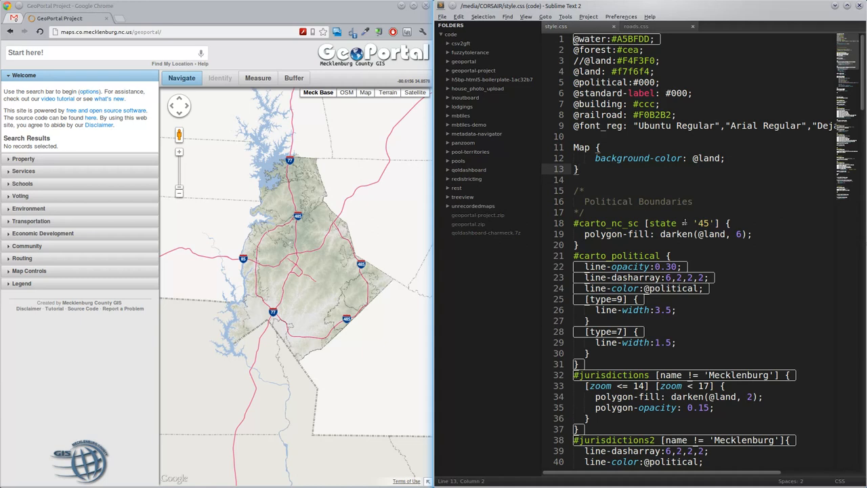
{"action": "mouse_move", "coordinate": [366, 174]}
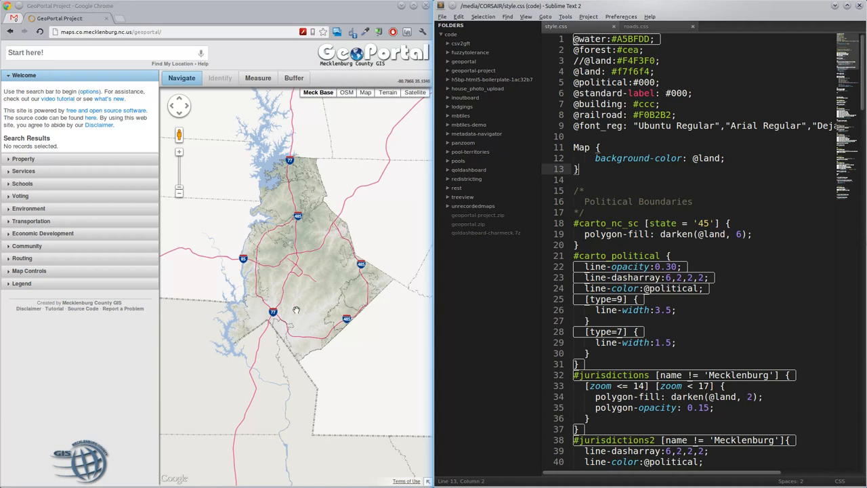
{"action": "mouse_move", "coordinate": [203, 253]}
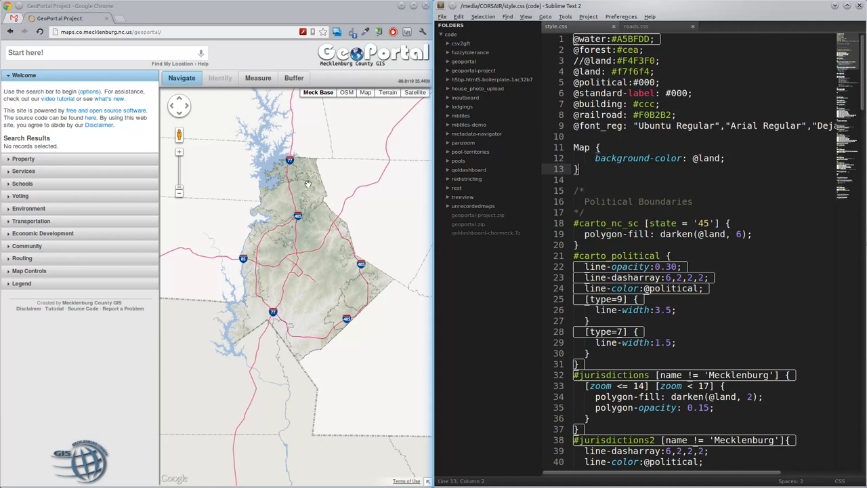
{"action": "mouse_move", "coordinate": [371, 220]}
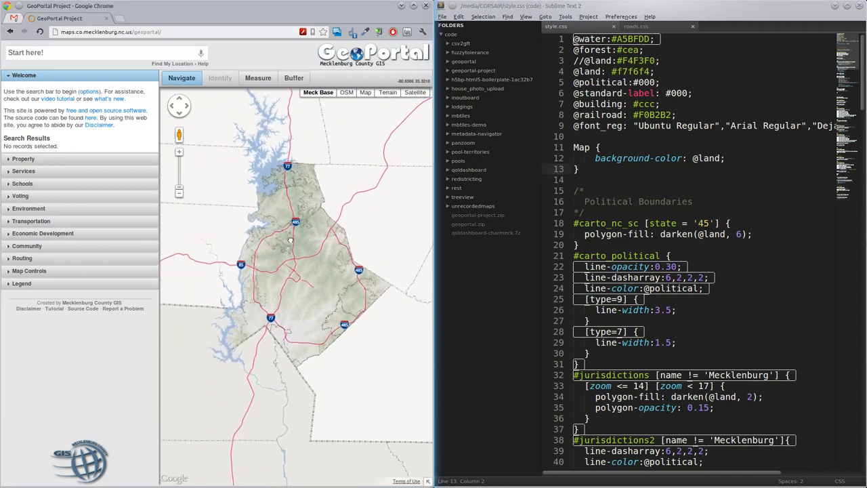
Pan the county basemap toward the small town boundary.
{"action": "left_click_drag", "start_coordinate": [290, 238], "coordinate": [309, 274]}
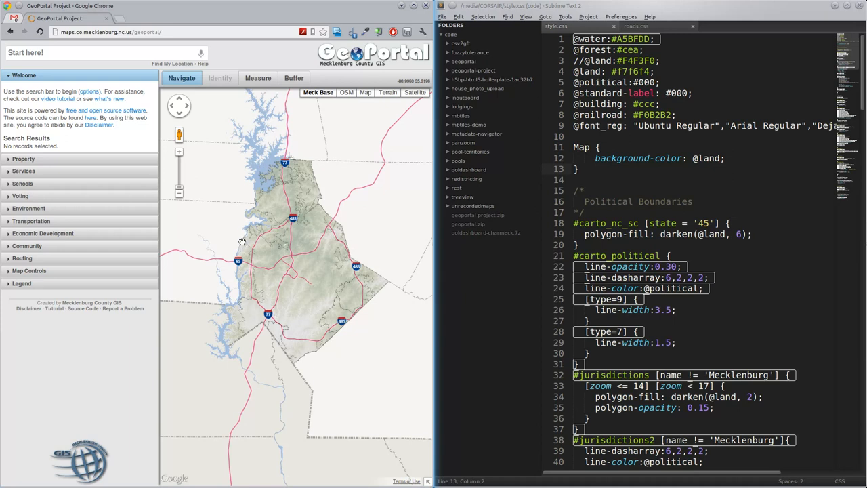
{"action": "mouse_move", "coordinate": [278, 146]}
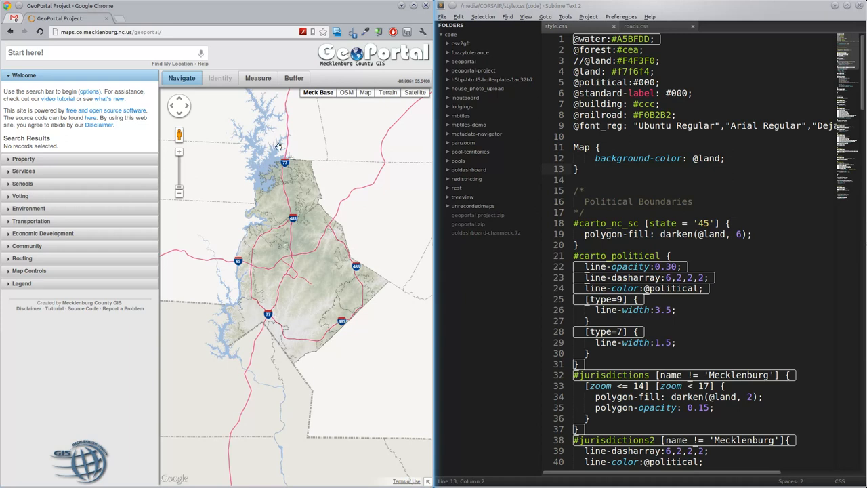
{"action": "mouse_move", "coordinate": [336, 184]}
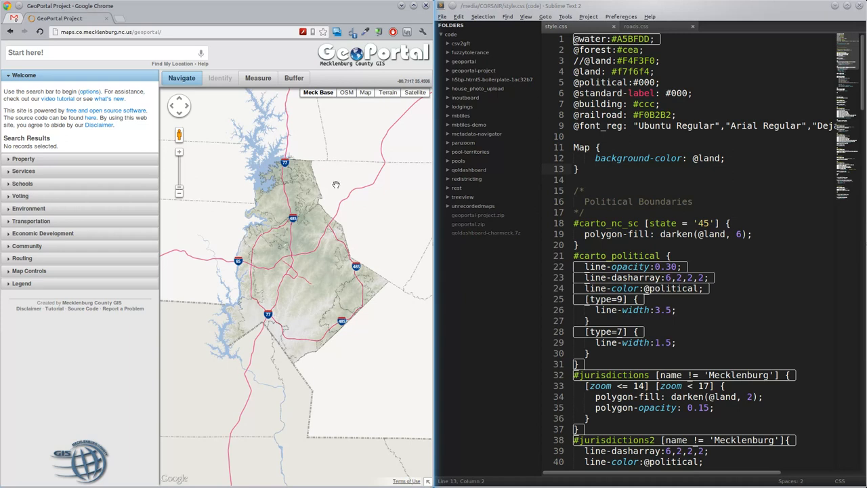
{"action": "mouse_move", "coordinate": [340, 287]}
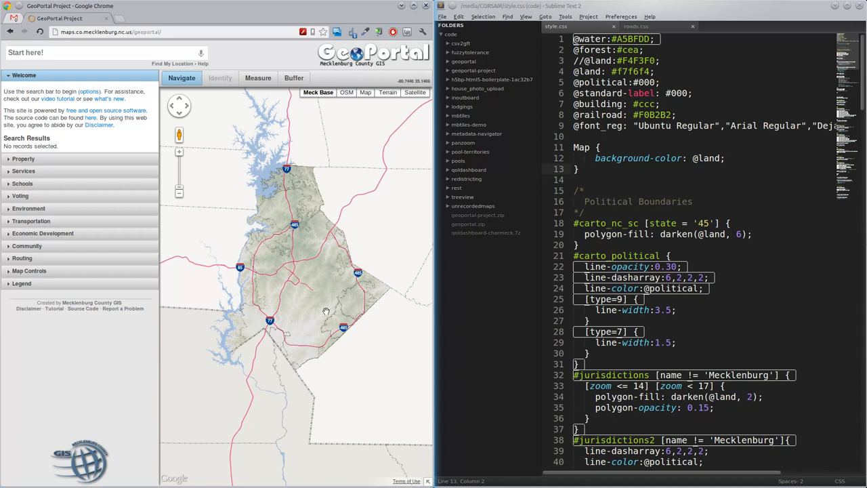
{"action": "mouse_move", "coordinate": [297, 279]}
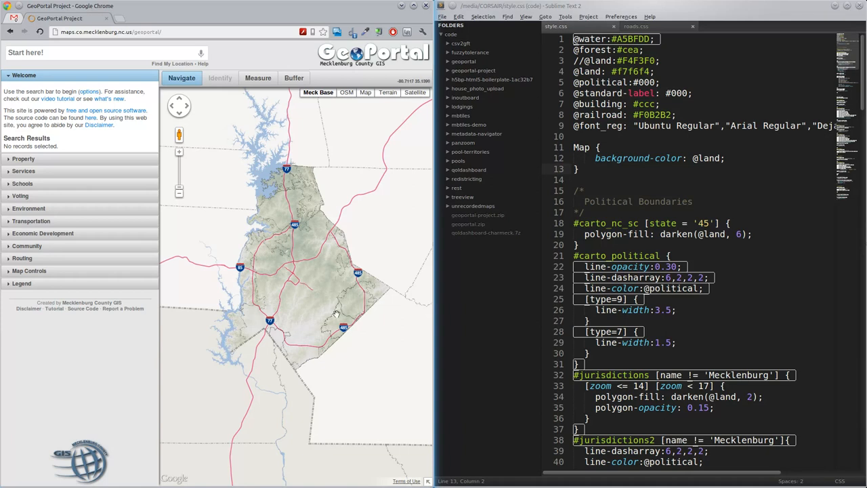
{"action": "mouse_move", "coordinate": [309, 264]}
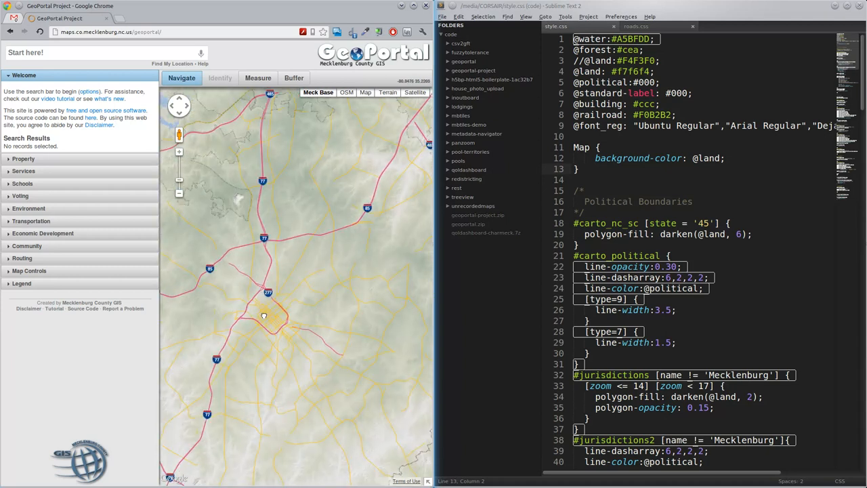
Pan the map around the central town to inspect its interstates and roads.
{"action": "left_click_drag", "start_coordinate": [264, 314], "coordinate": [349, 242]}
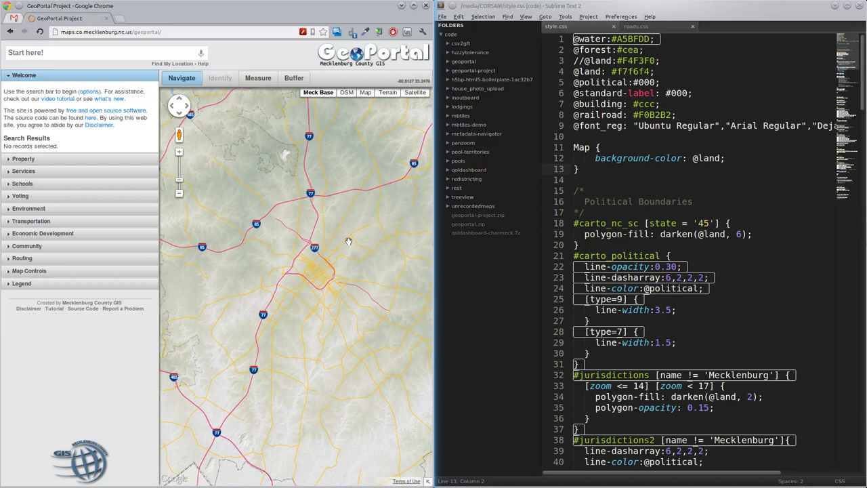
{"action": "mouse_move", "coordinate": [341, 281]}
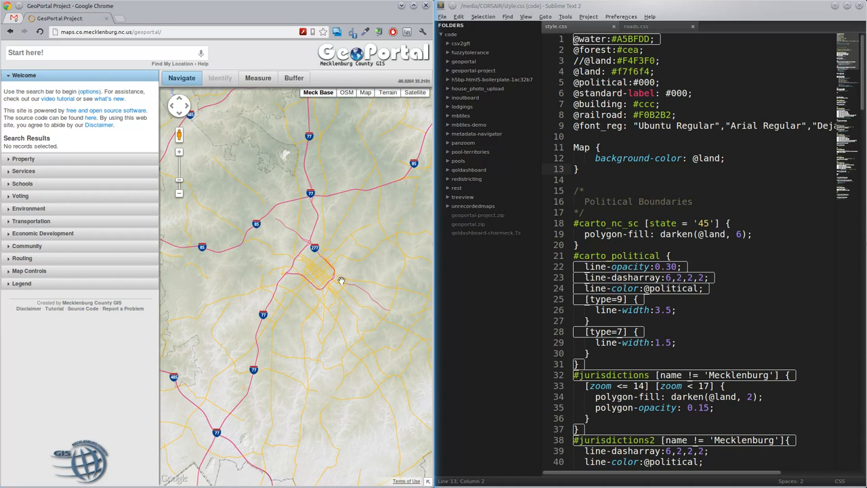
{"action": "mouse_move", "coordinate": [252, 217]}
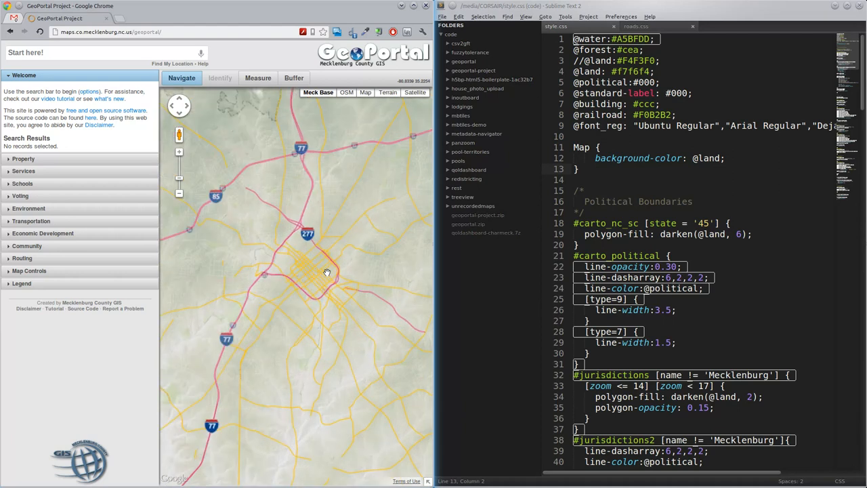
{"action": "left_click_drag", "start_coordinate": [328, 272], "coordinate": [309, 263]}
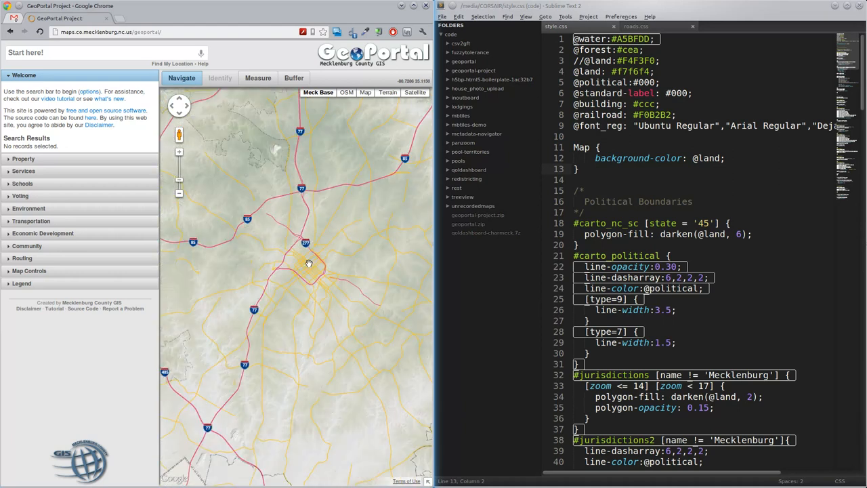
{"action": "left_click_drag", "start_coordinate": [309, 264], "coordinate": [333, 317]}
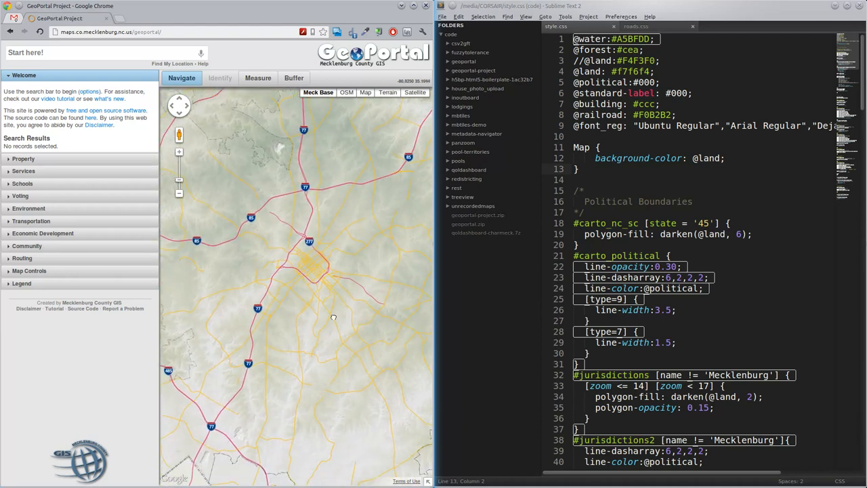
{"action": "left_click", "coordinate": [635, 25]}
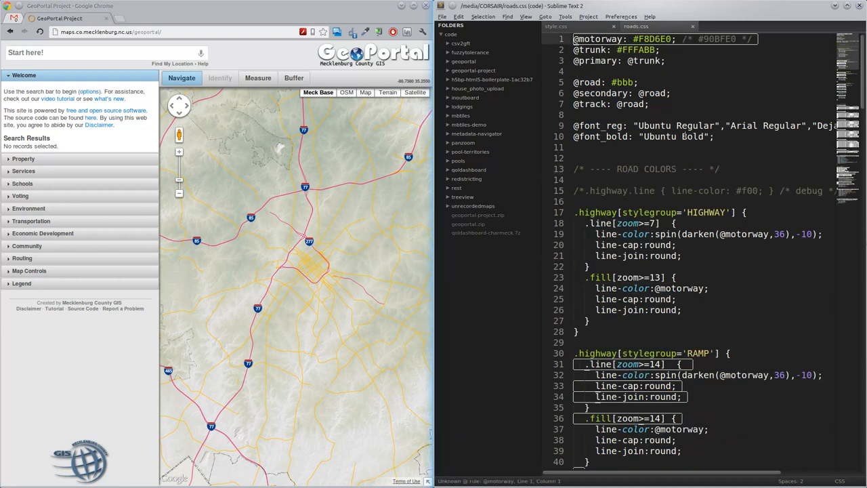
{"action": "scroll", "scroll_direction": "down", "scroll_amount": 3}
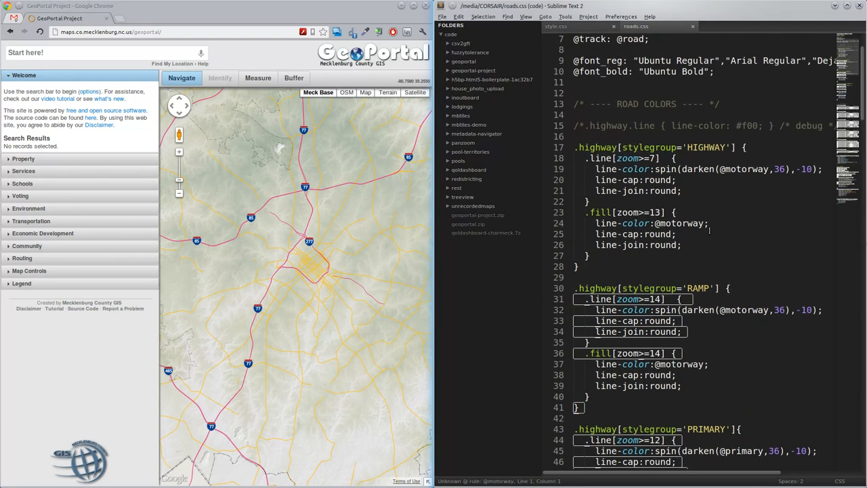
{"action": "scroll", "scroll_direction": "down", "scroll_amount": 3}
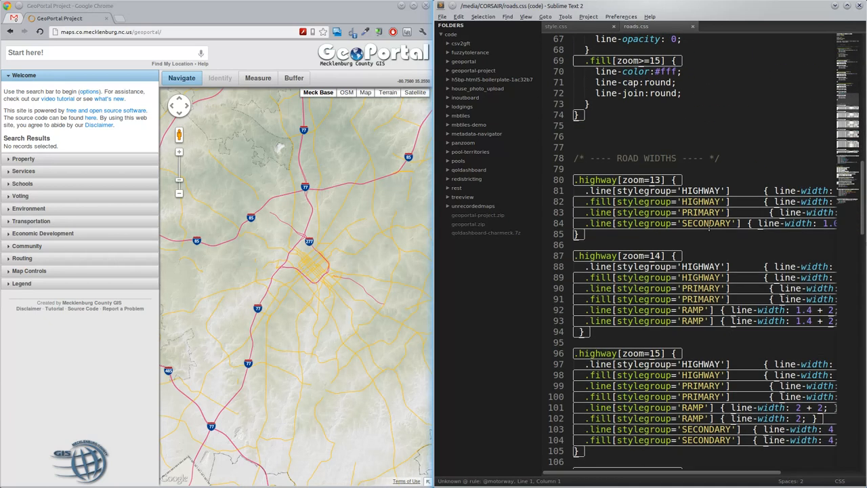
{"action": "scroll", "scroll_direction": "down", "scroll_amount": 3}
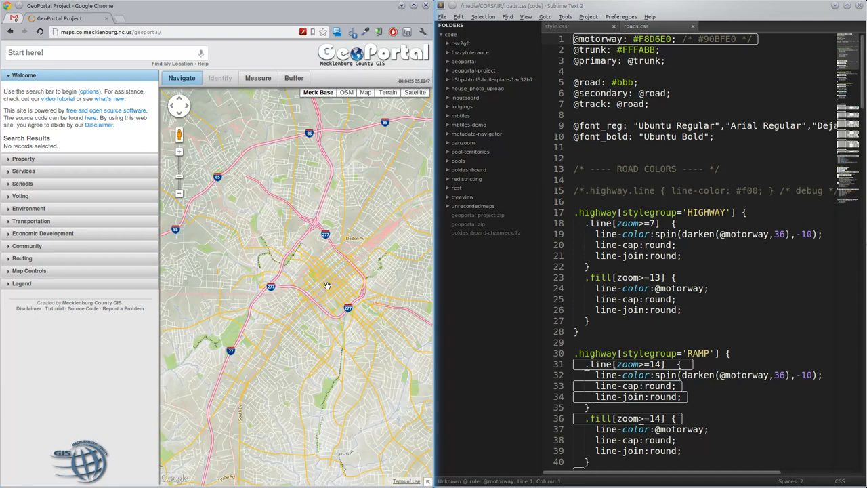
{"action": "mouse_move", "coordinate": [333, 173]}
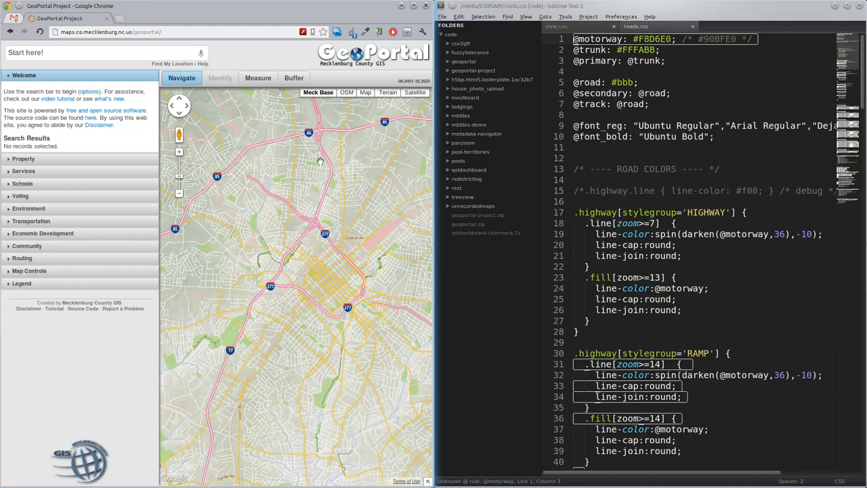
{"action": "mouse_move", "coordinate": [339, 160]}
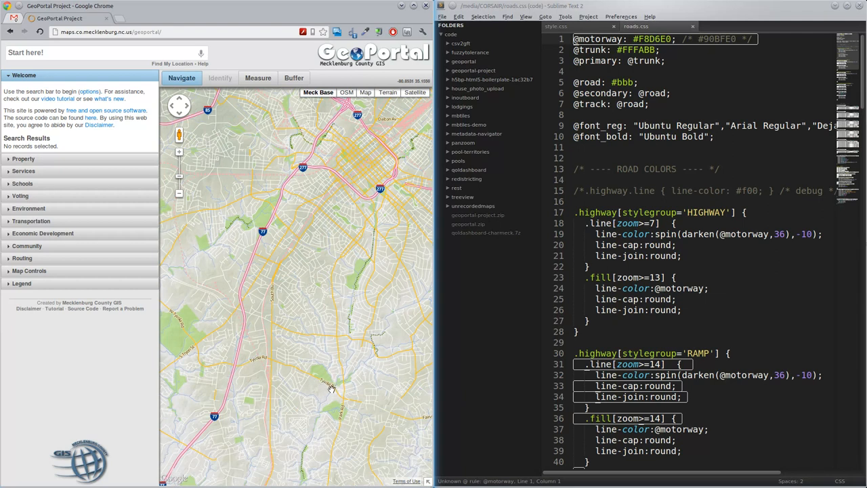
{"action": "mouse_move", "coordinate": [351, 294]}
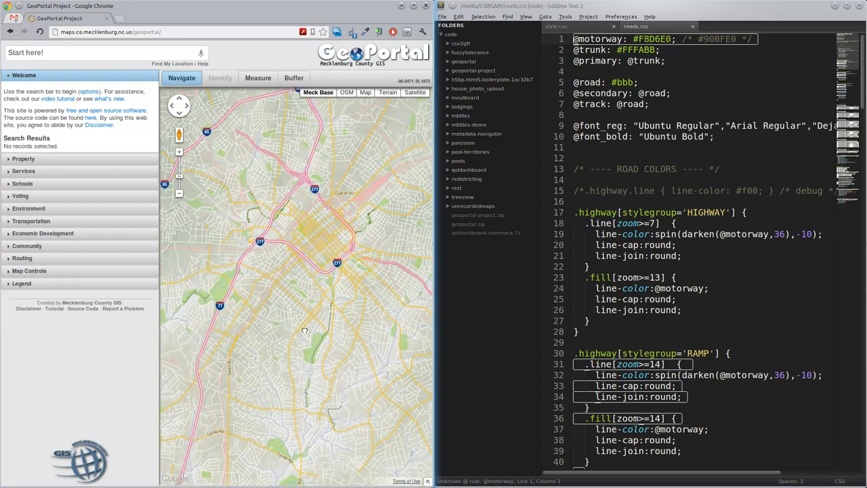
{"action": "mouse_move", "coordinate": [310, 299]}
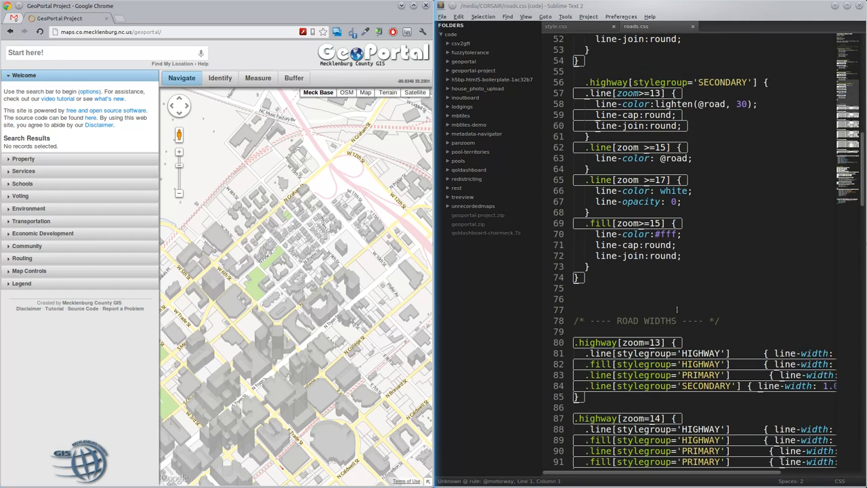
Scroll style.css down past water and parks to the Buildings and tax parcel rules.
{"action": "scroll", "scroll_direction": "down", "scroll_amount": 3}
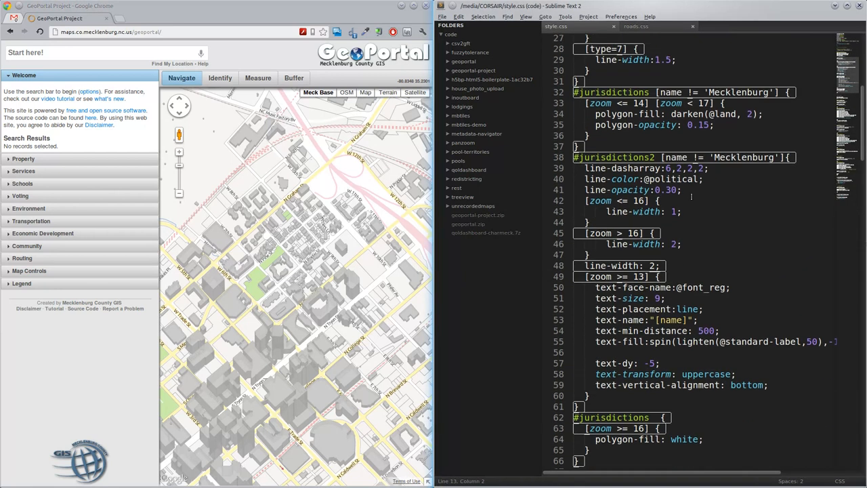
{"action": "scroll", "scroll_direction": "down", "scroll_amount": 3}
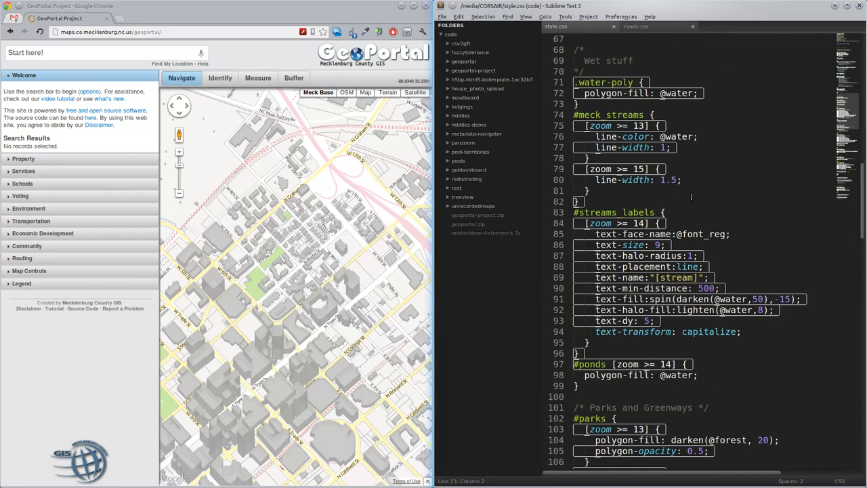
{"action": "scroll", "scroll_direction": "down", "scroll_amount": 3}
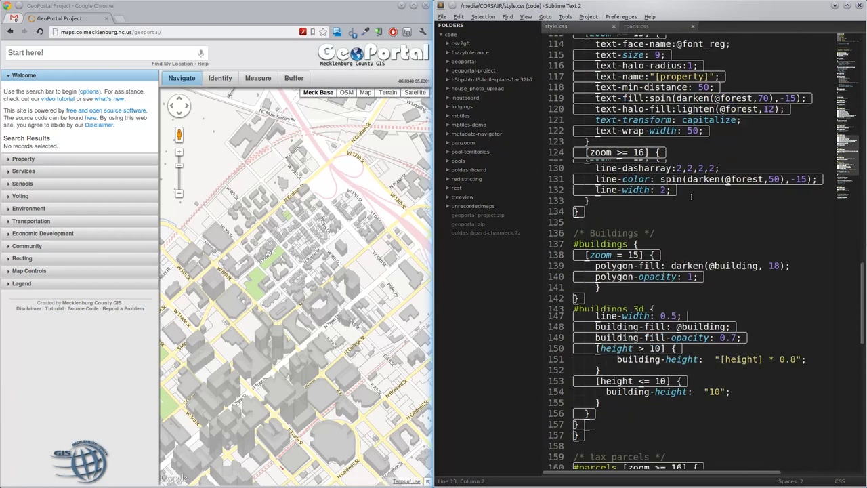
{"action": "scroll", "scroll_direction": "down", "scroll_amount": 3}
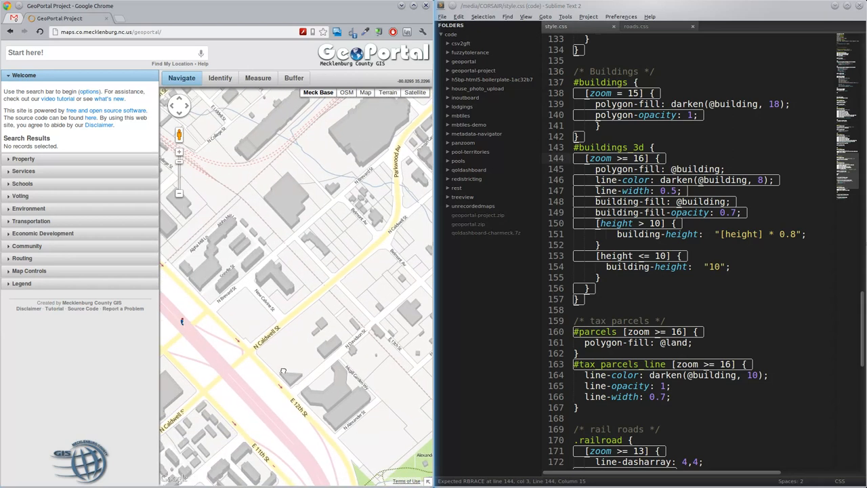
{"action": "mouse_move", "coordinate": [317, 350]}
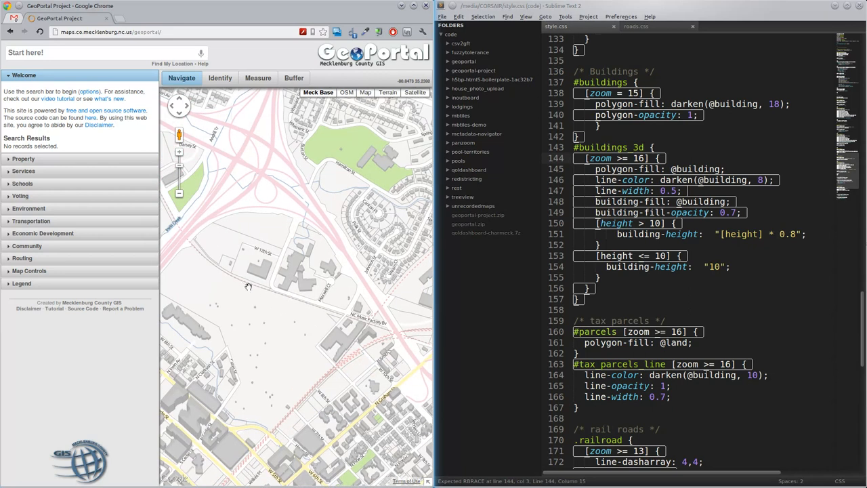
{"action": "left_click_drag", "start_coordinate": [249, 286], "coordinate": [310, 314]}
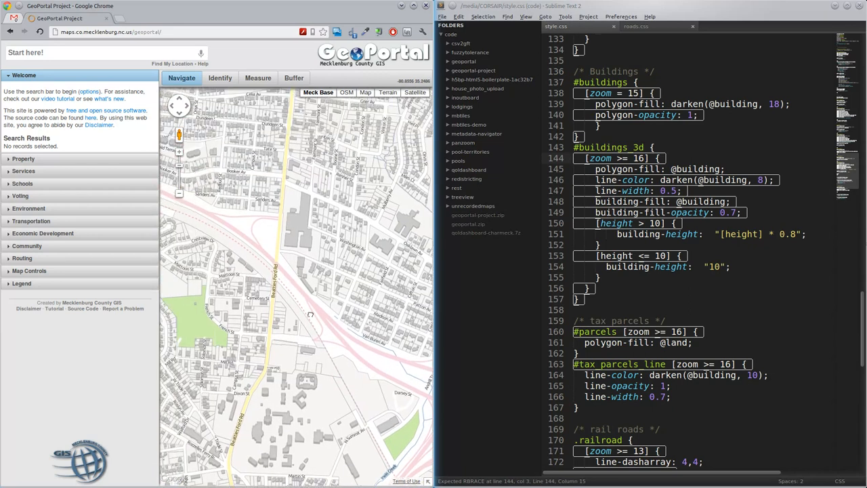
{"action": "left_click_drag", "start_coordinate": [311, 314], "coordinate": [277, 220]}
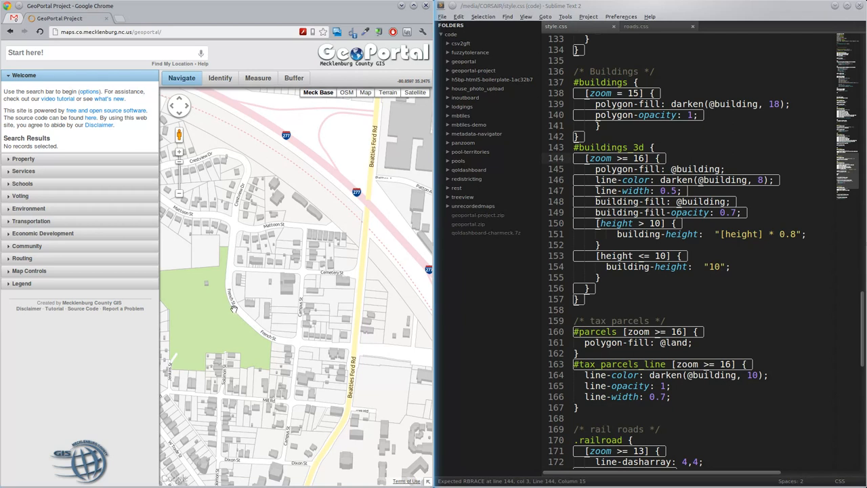
{"action": "mouse_move", "coordinate": [309, 349]}
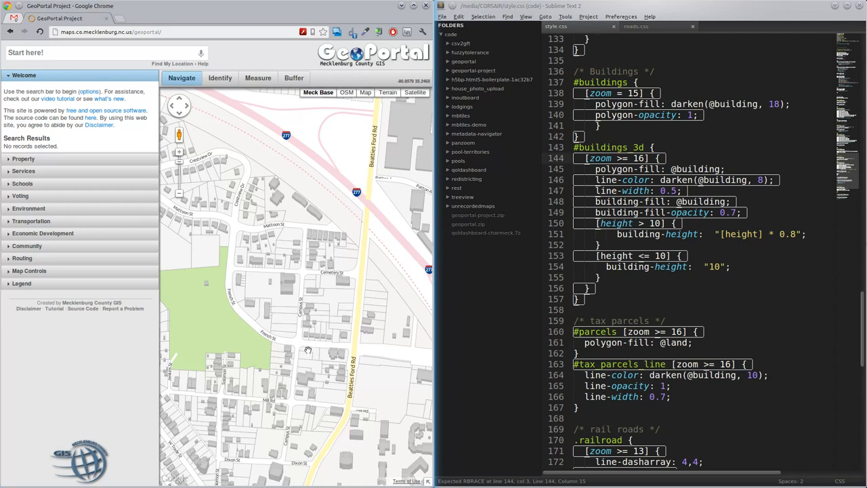
{"action": "mouse_move", "coordinate": [306, 353]}
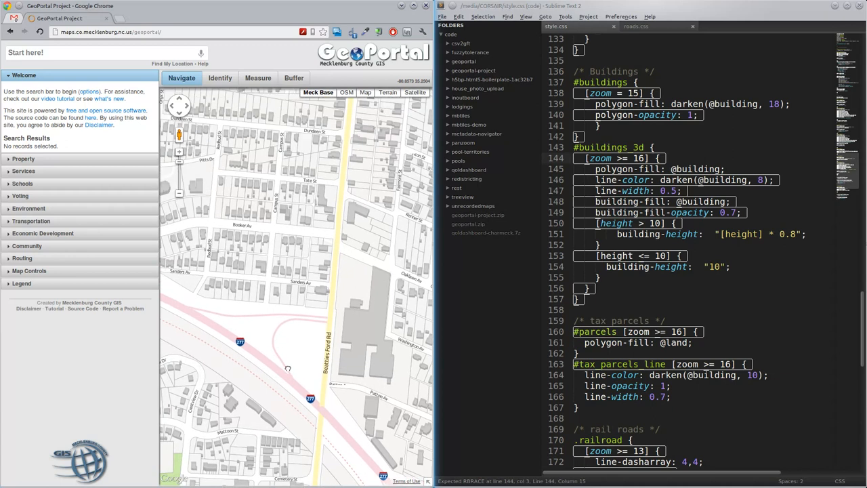
{"action": "mouse_move", "coordinate": [271, 355]}
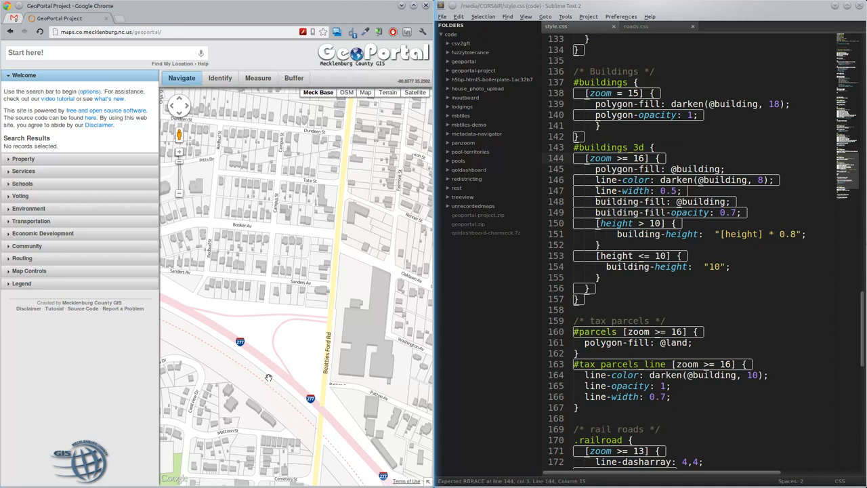
{"action": "mouse_move", "coordinate": [270, 368]}
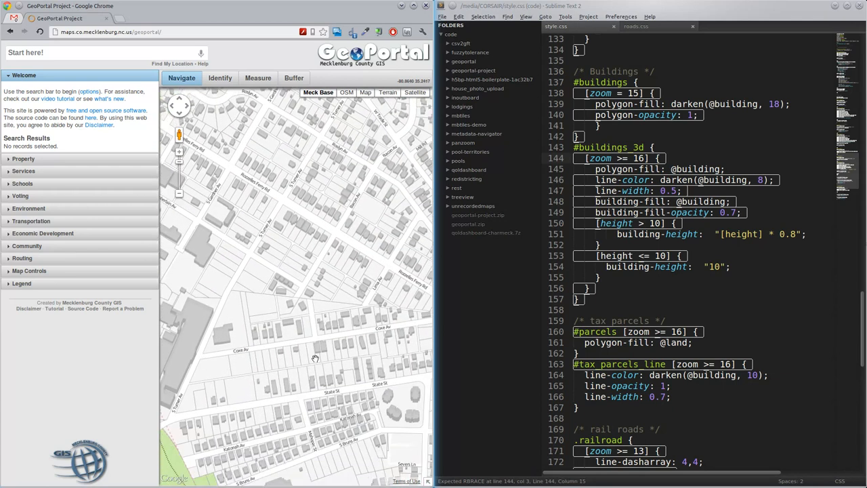
Pan the map toward downtown so the extruded 3D buildings come into view.
{"action": "left_click_drag", "start_coordinate": [295, 359], "coordinate": [301, 305]}
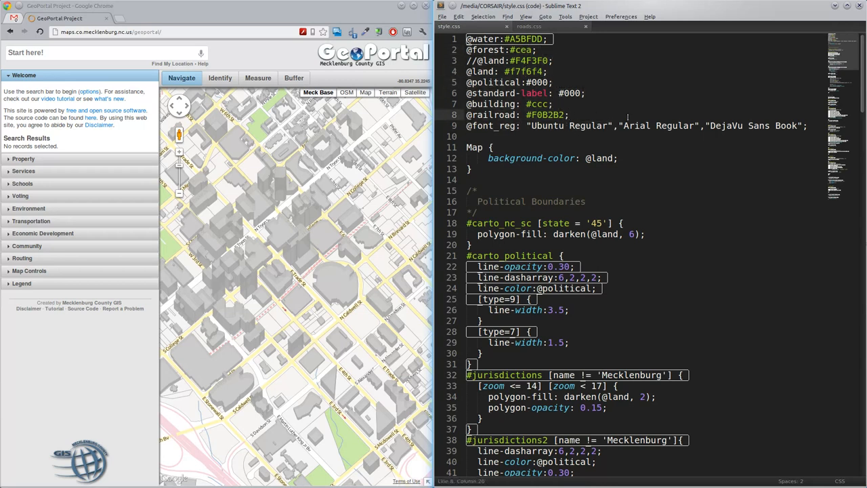
{"action": "left_click", "coordinate": [570, 114]}
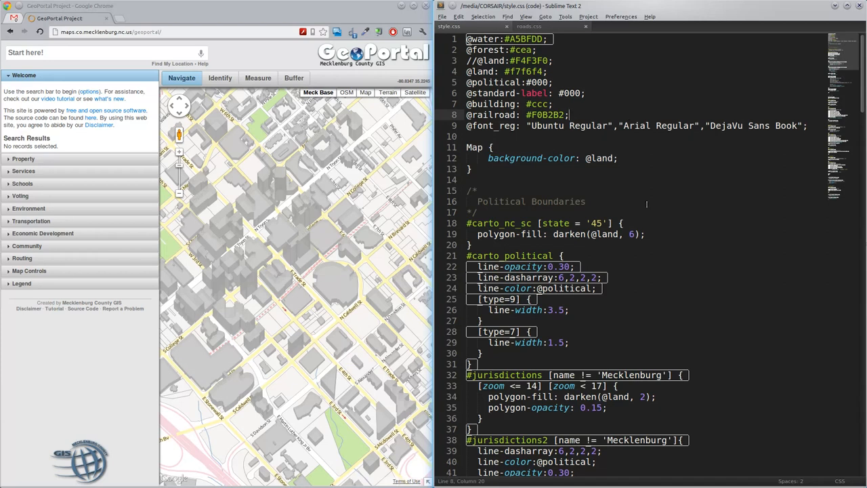
{"action": "scroll", "scroll_direction": "down", "scroll_amount": 3}
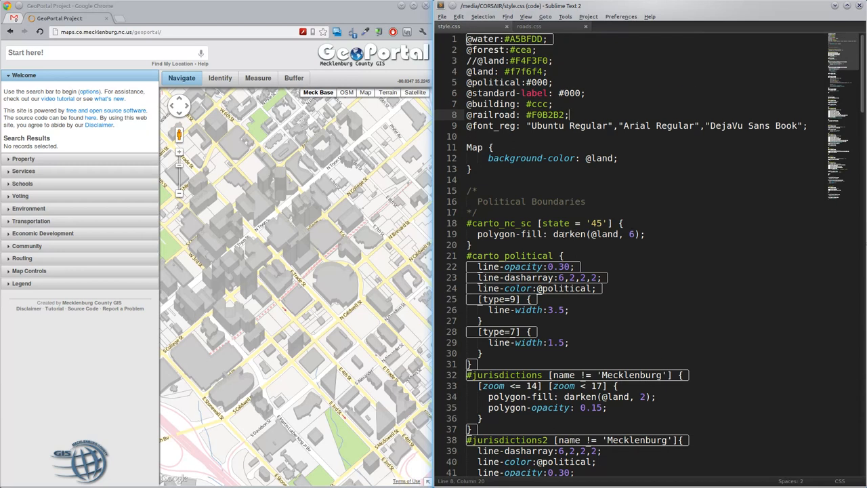
{"action": "double_click", "coordinate": [508, 222]}
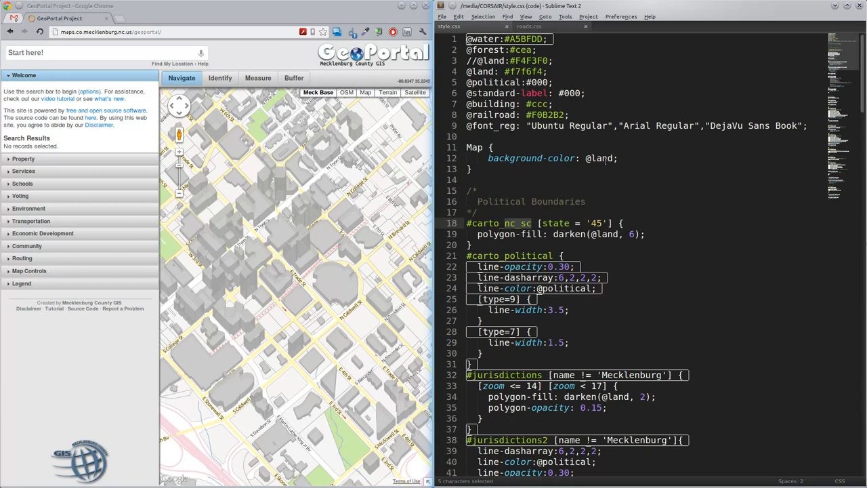
{"action": "left_click", "coordinate": [595, 158]}
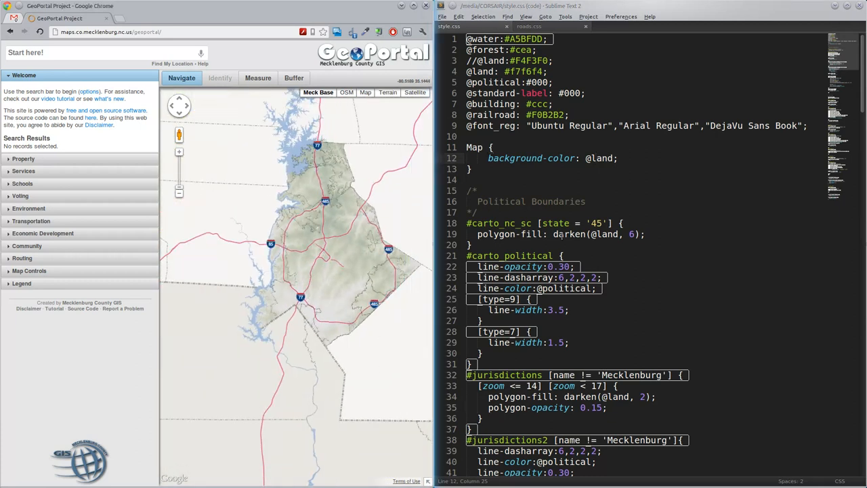
{"action": "mouse_move", "coordinate": [323, 414]}
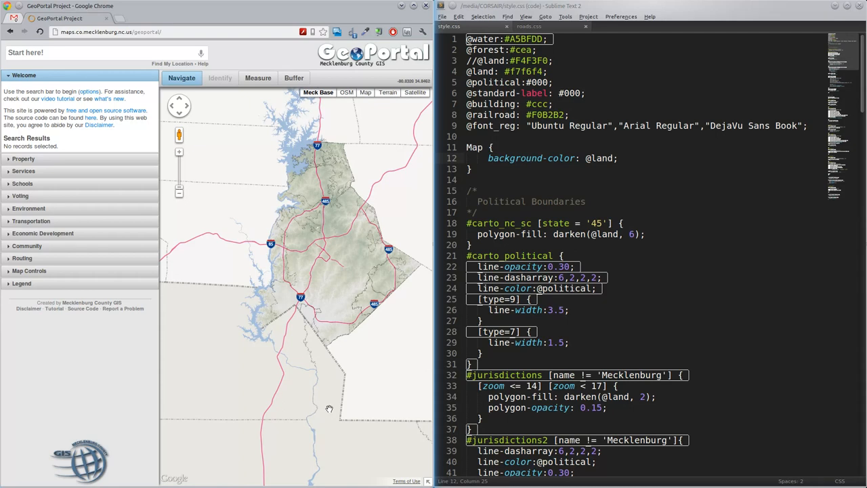
{"action": "mouse_move", "coordinate": [333, 391]}
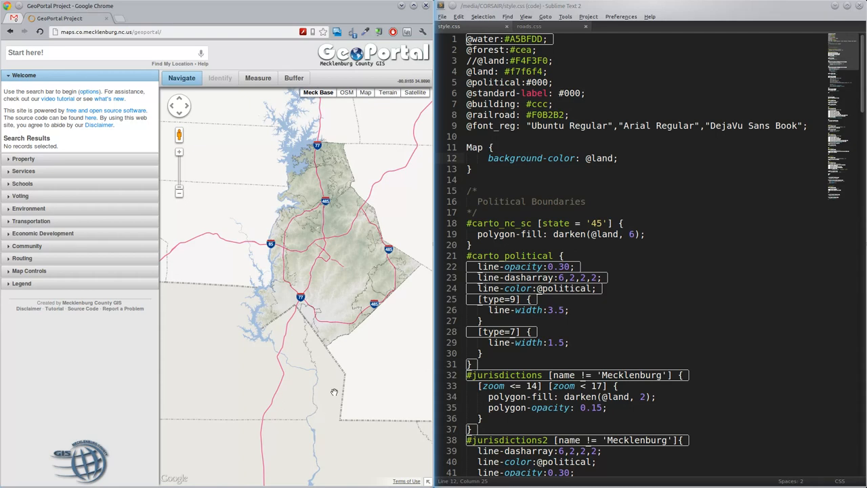
Recenter the map on the county outline and scroll style.css to the jurisdictions label rules.
{"action": "left_click_drag", "start_coordinate": [332, 392], "coordinate": [288, 331]}
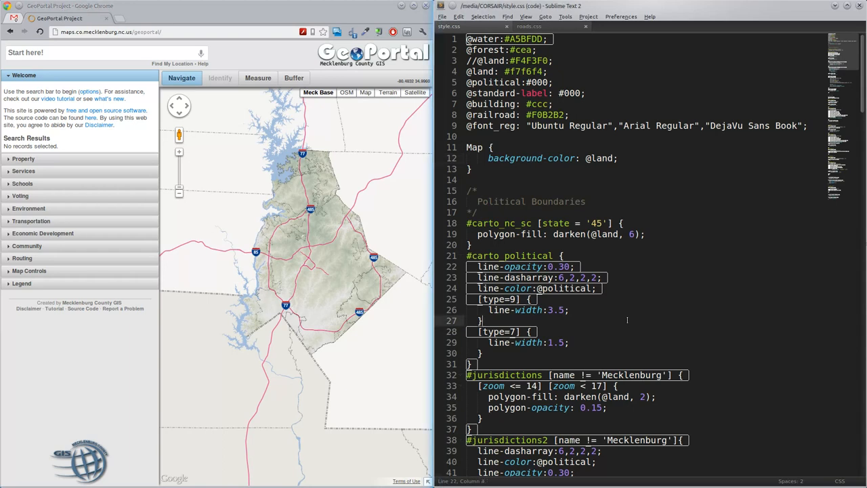
{"action": "scroll", "scroll_direction": "down", "scroll_amount": 3}
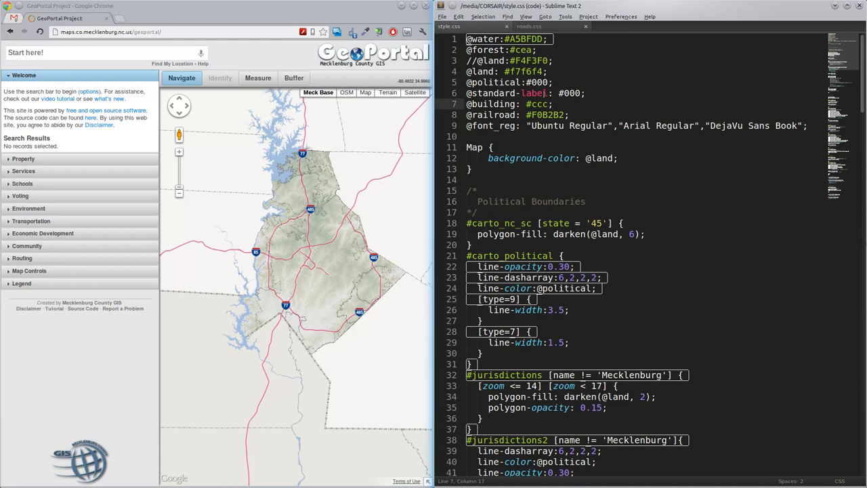
{"action": "scroll", "scroll_direction": "down", "scroll_amount": 3}
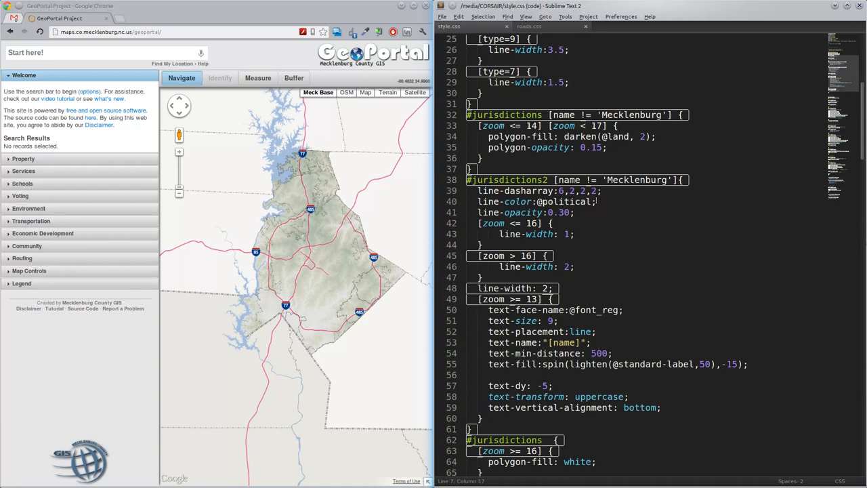
Scroll style.css down to the 'Wet stuff' water, stream and stream label rules.
{"action": "scroll", "scroll_direction": "down", "scroll_amount": 3}
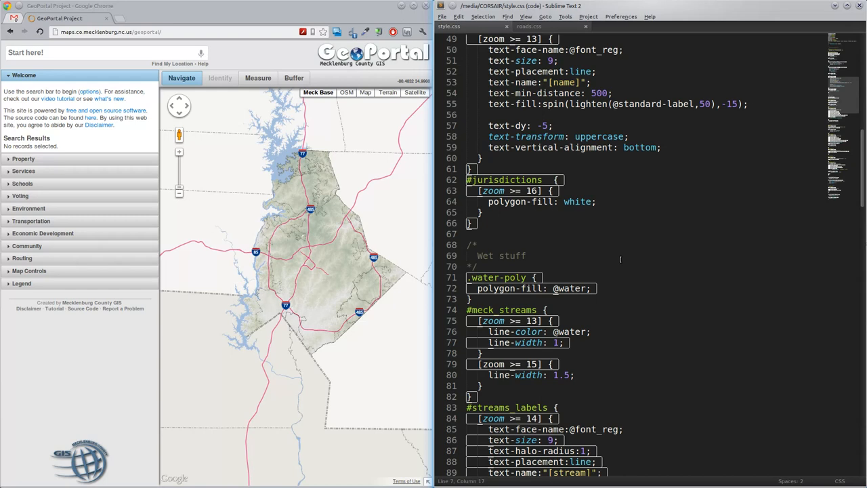
{"action": "mouse_move", "coordinate": [322, 270]}
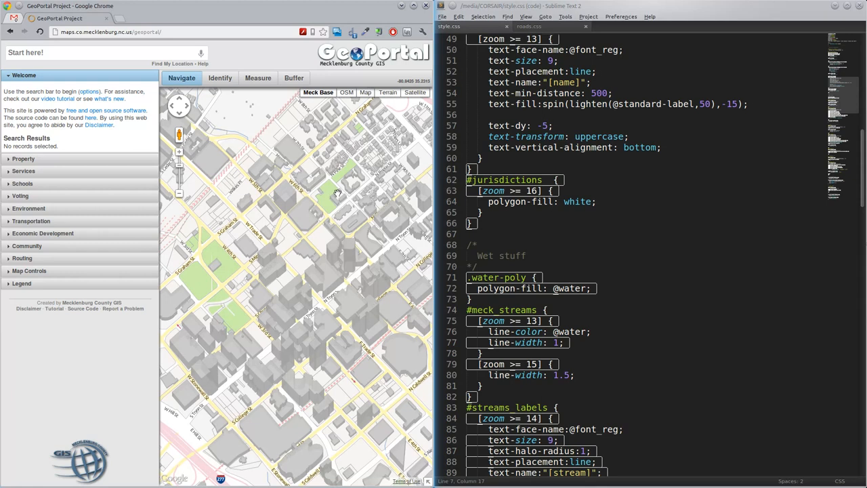
{"action": "mouse_move", "coordinate": [341, 254]}
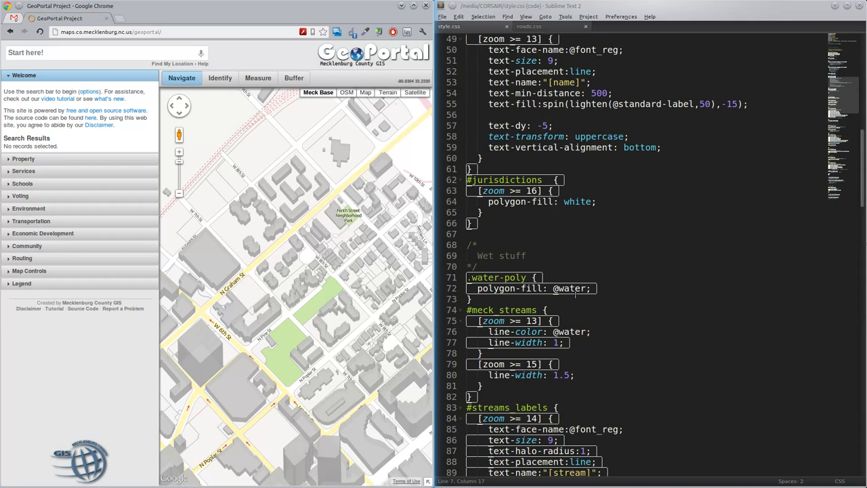
Scroll style.css to the hillshade rules and pan the zoomed-out map over a highway interchange.
{"action": "scroll", "scroll_direction": "down", "scroll_amount": 3}
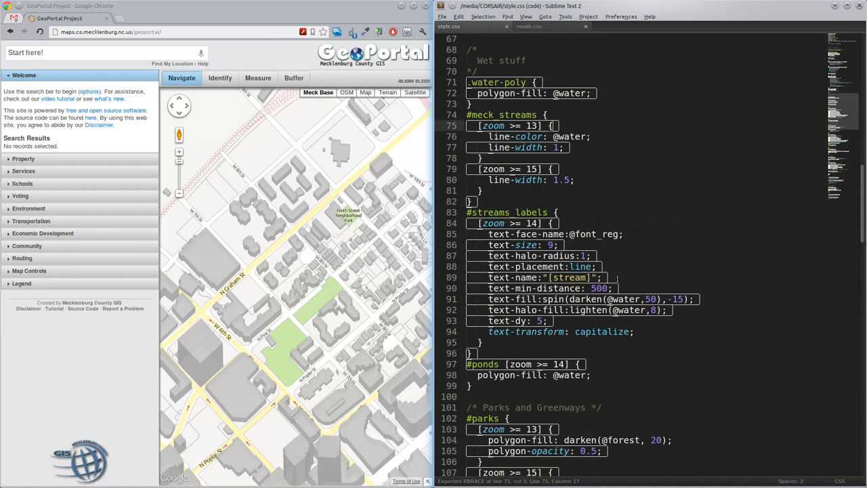
{"action": "scroll", "scroll_direction": "down", "scroll_amount": 3}
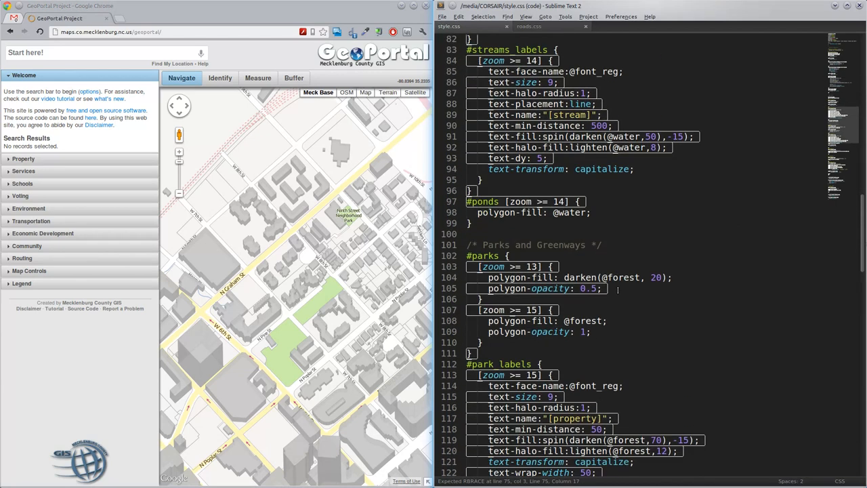
{"action": "scroll", "scroll_direction": "down", "scroll_amount": 3}
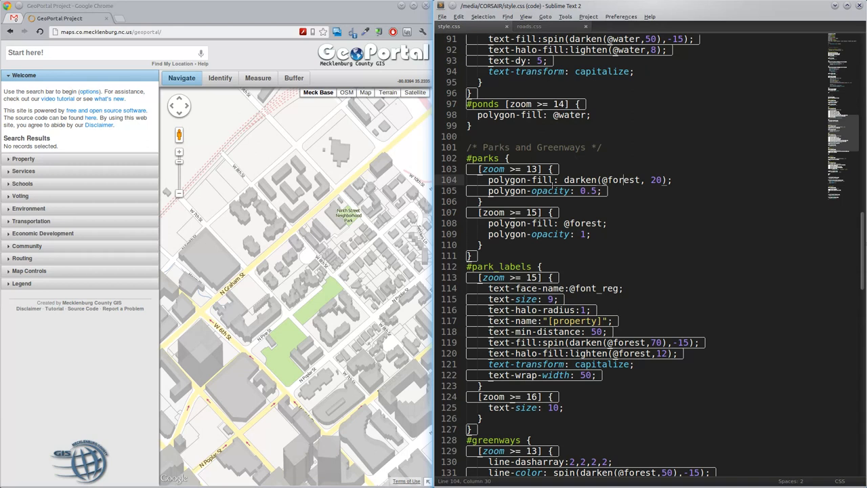
{"action": "left_click", "coordinate": [629, 190]}
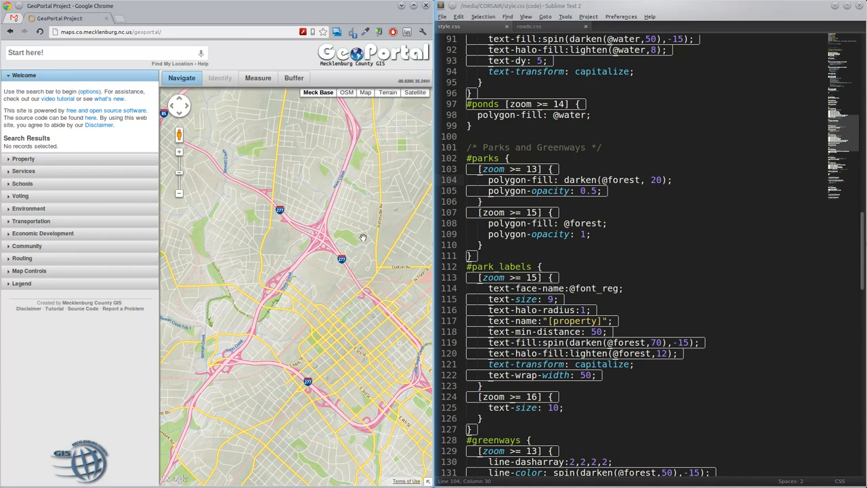
{"action": "left_click_drag", "start_coordinate": [363, 237], "coordinate": [316, 315]}
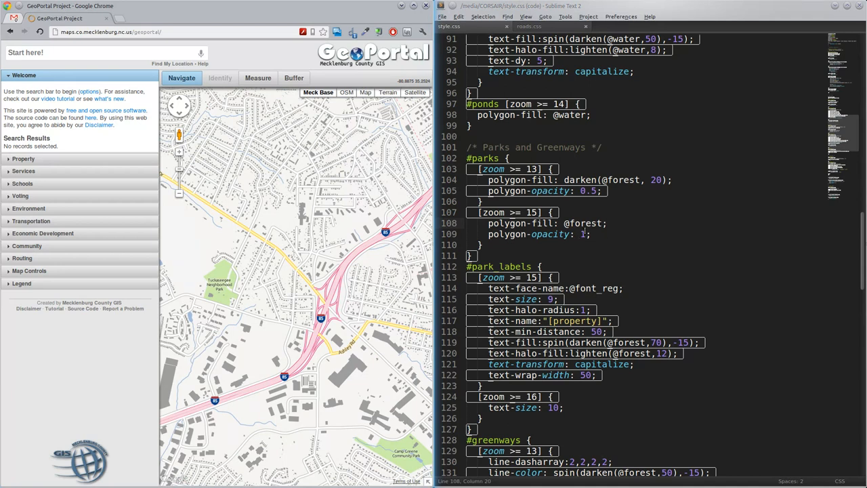
Scroll the roads stylesheet to the highway line widths for zooms 16–18.
{"action": "scroll", "scroll_direction": "down", "scroll_amount": 3}
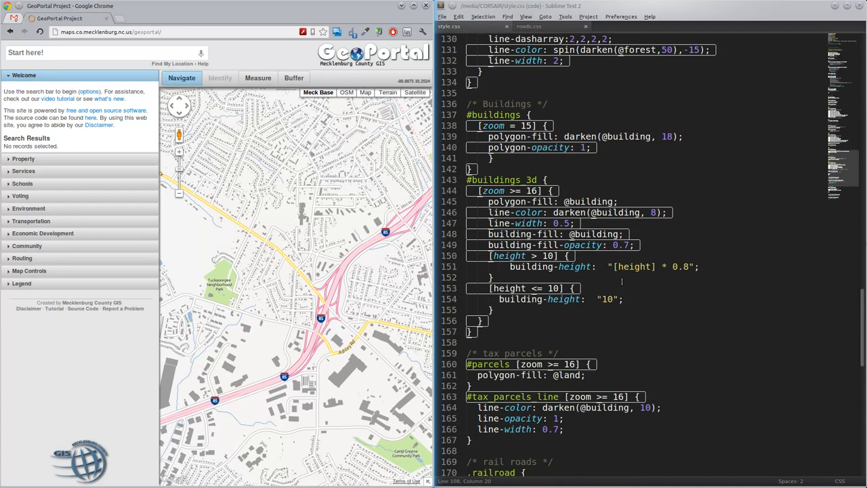
{"action": "scroll", "scroll_direction": "down", "scroll_amount": 3}
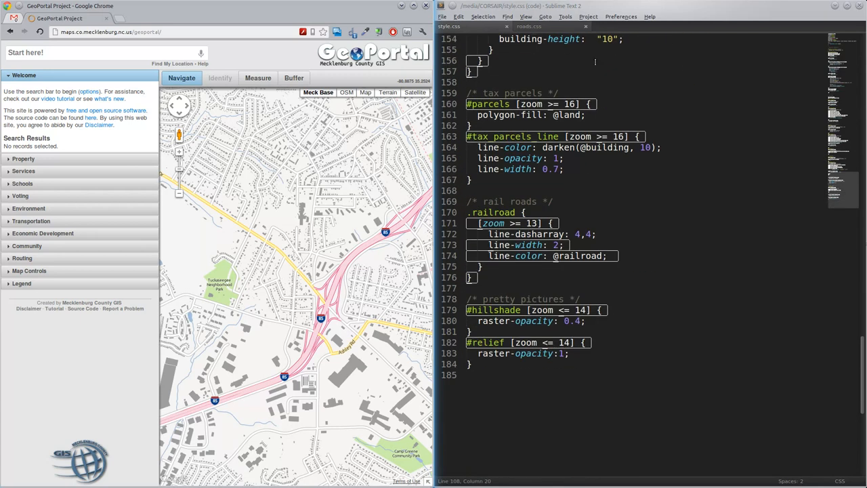
{"action": "scroll", "scroll_direction": "down", "scroll_amount": 3}
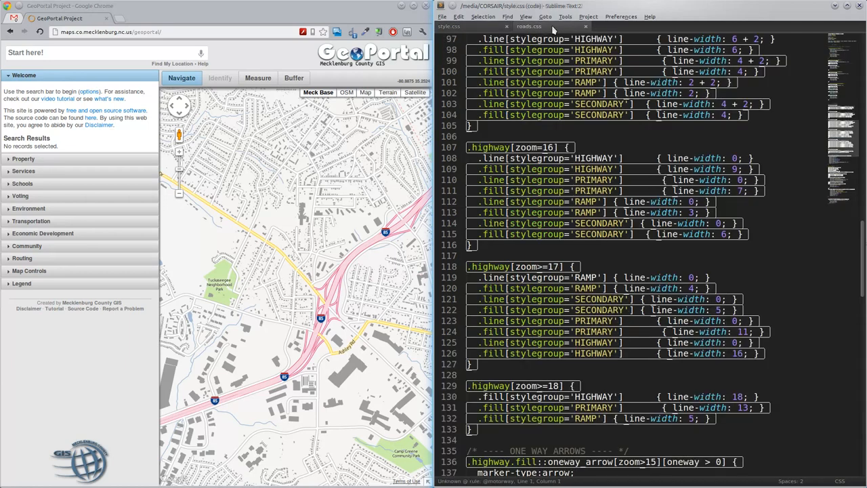
{"action": "left_click", "coordinate": [528, 26]}
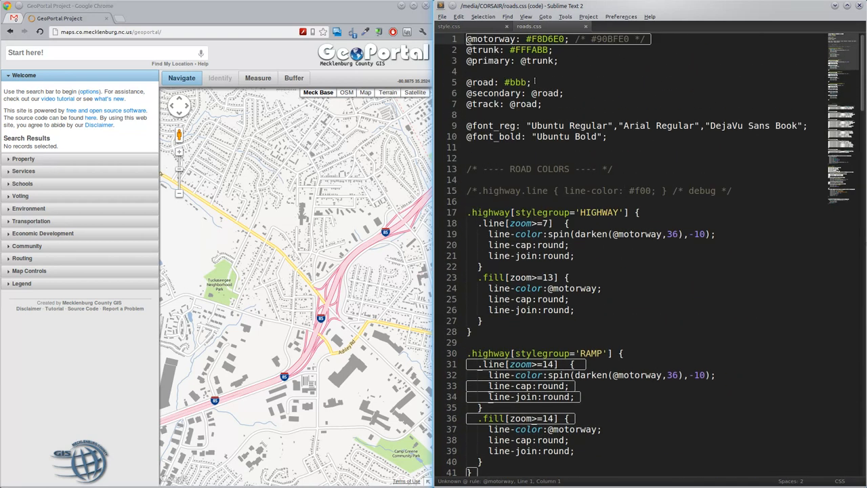
{"action": "scroll", "scroll_direction": "down", "scroll_amount": 3}
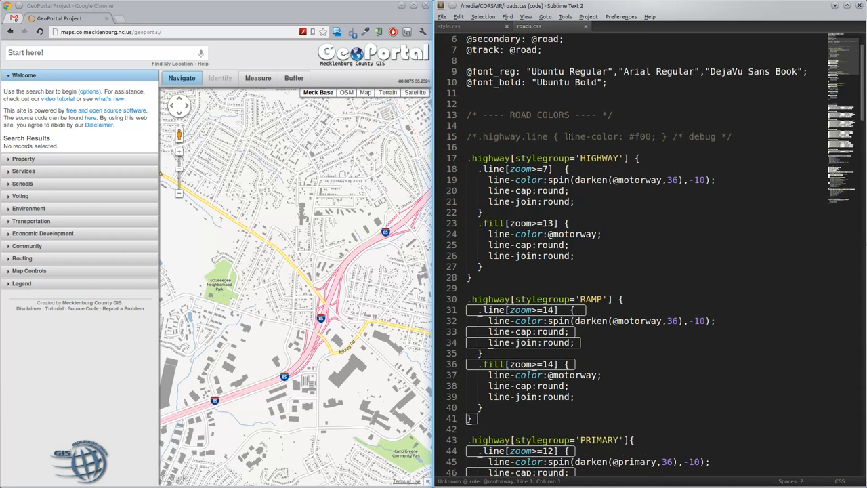
{"action": "scroll", "scroll_direction": "down", "scroll_amount": 3}
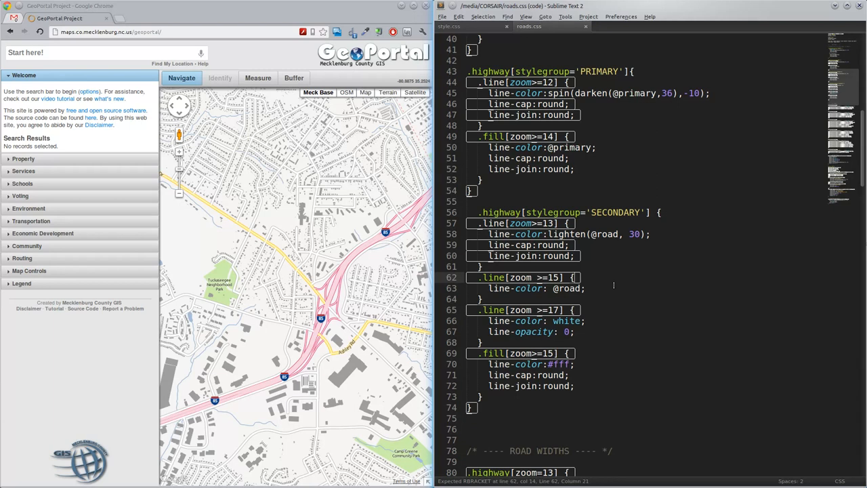
{"action": "scroll", "scroll_direction": "down", "scroll_amount": 3}
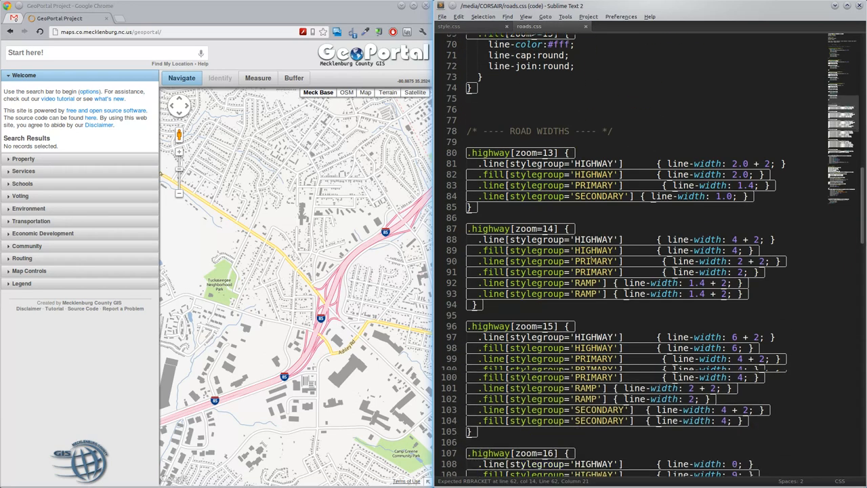
{"action": "scroll", "scroll_direction": "down", "scroll_amount": 3}
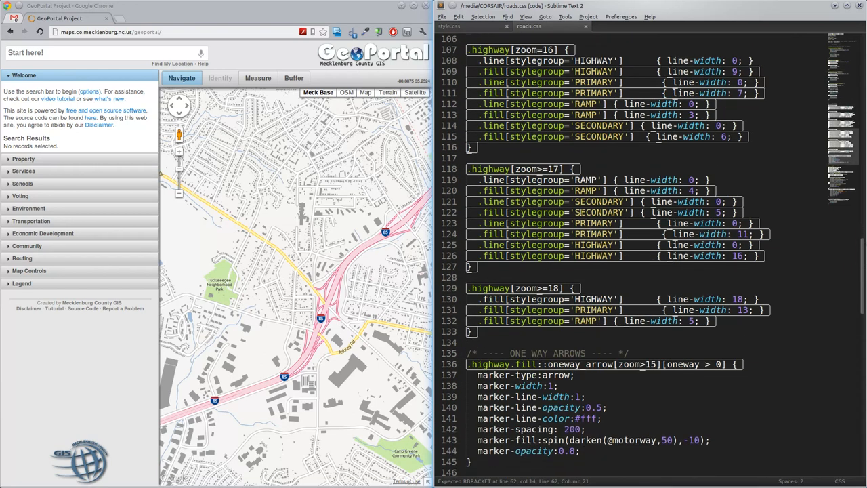
{"action": "scroll", "scroll_direction": "down", "scroll_amount": 3}
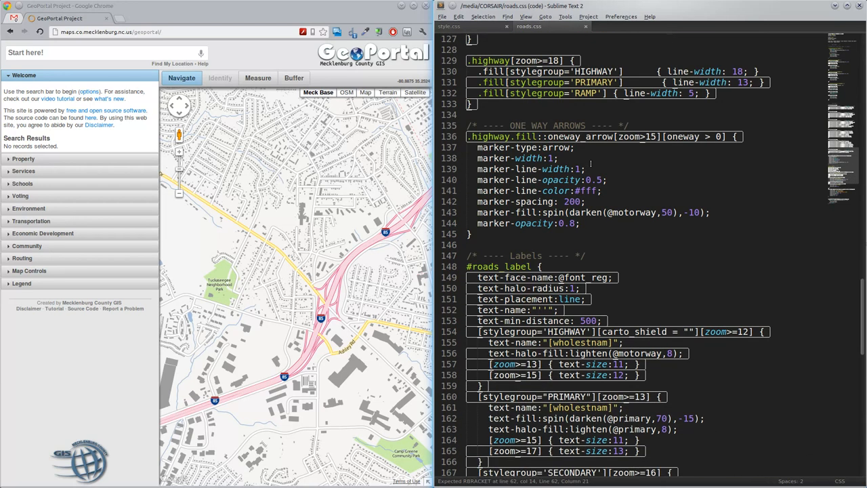
{"action": "left_click", "coordinate": [586, 168]}
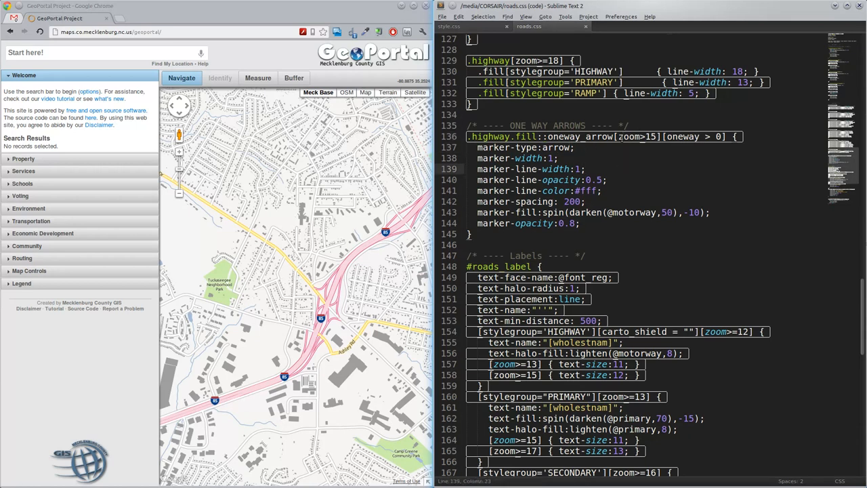
{"action": "left_click", "coordinate": [583, 168]}
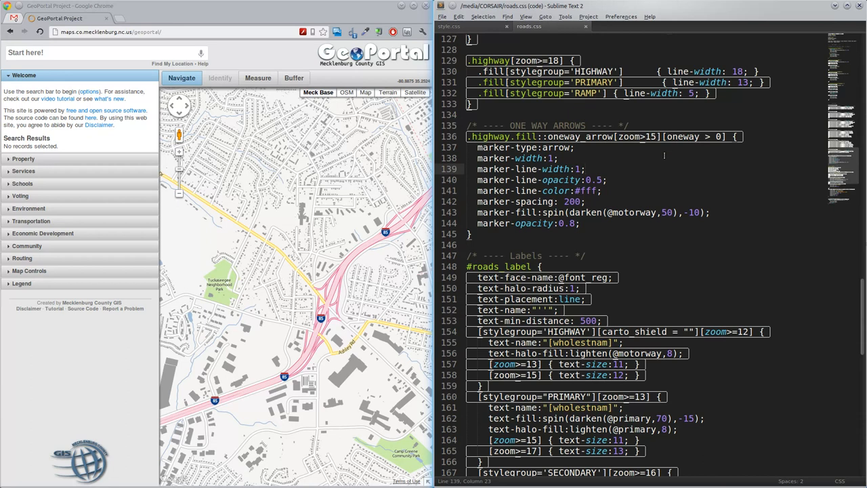
{"action": "scroll", "scroll_direction": "down", "scroll_amount": 3}
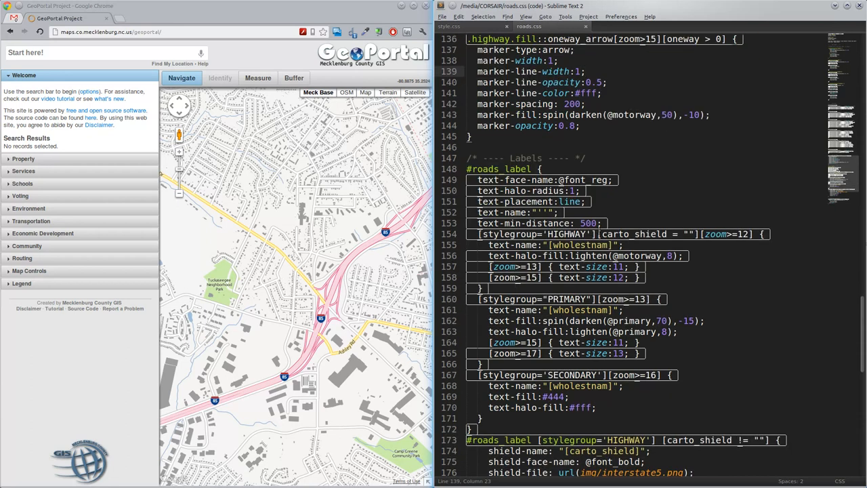
{"action": "scroll", "scroll_direction": "down", "scroll_amount": 3}
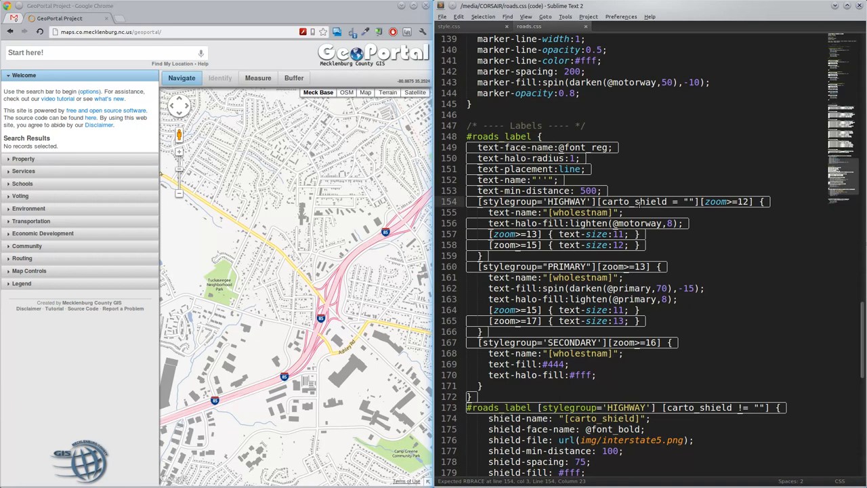
{"action": "double_click", "coordinate": [633, 200]}
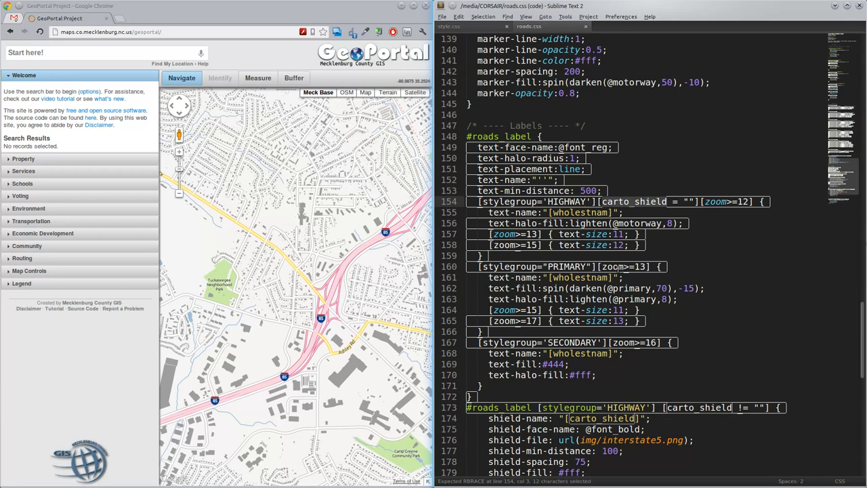
{"action": "scroll", "scroll_direction": "down", "scroll_amount": 3}
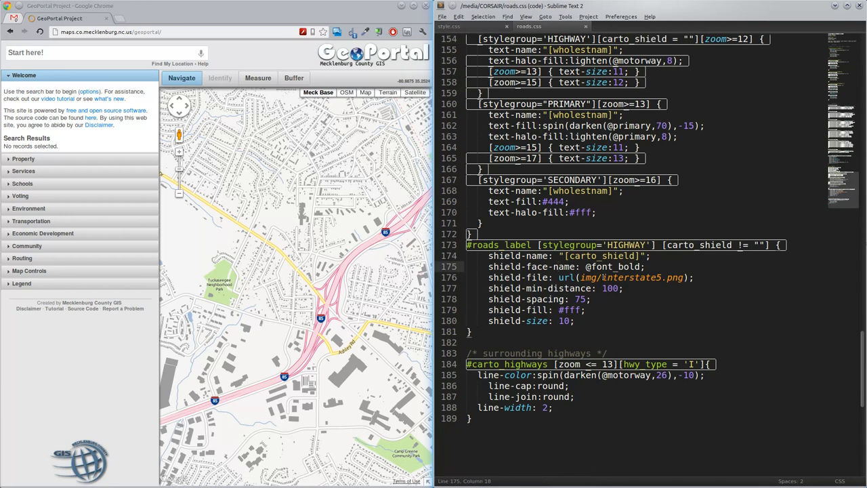
{"action": "double_click", "coordinate": [631, 277]}
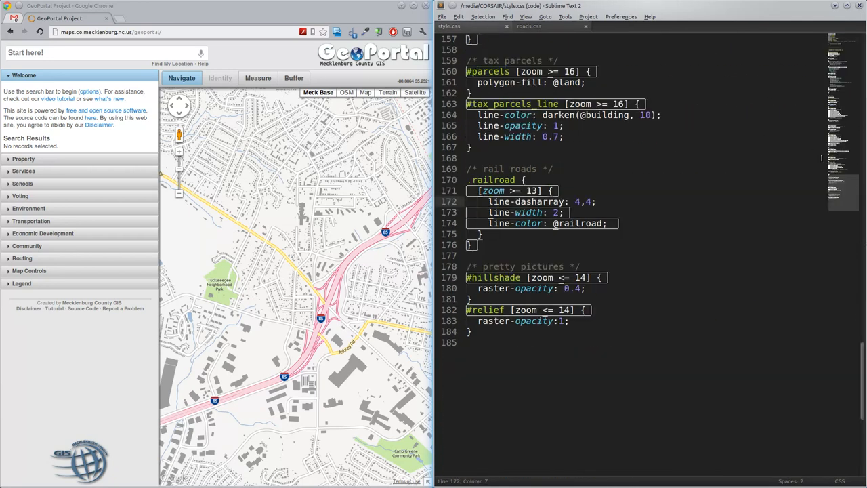
{"action": "scroll", "scroll_direction": "down", "scroll_amount": 3}
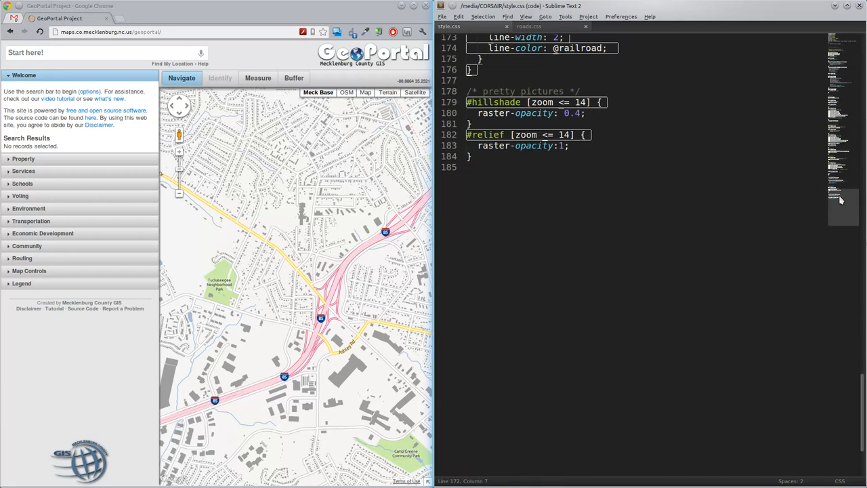
{"action": "scroll", "scroll_direction": "up", "scroll_amount": 3}
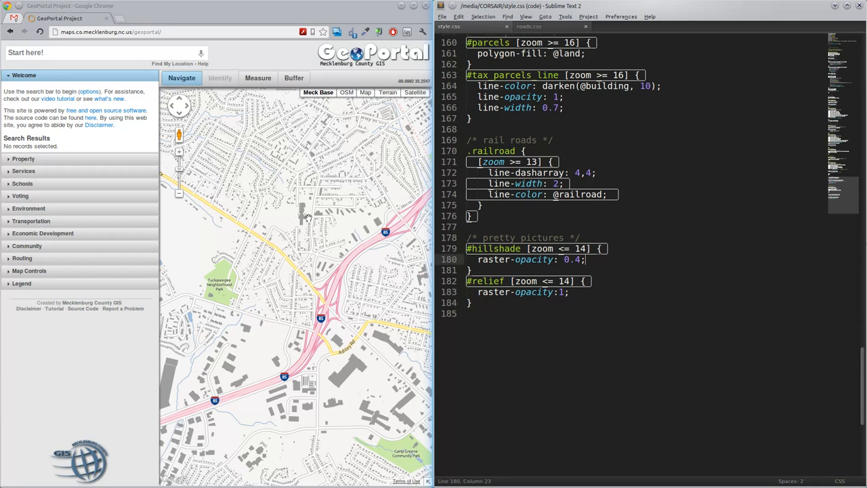
{"action": "mouse_move", "coordinate": [257, 210]}
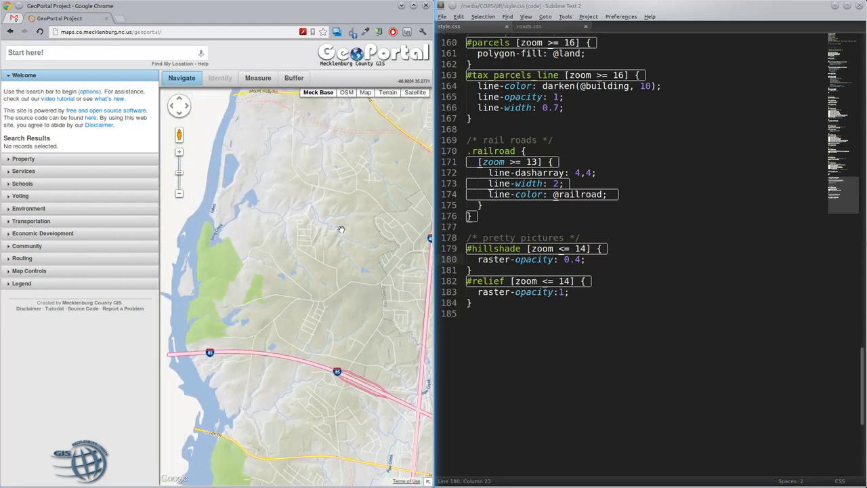
Pan the map so the whole county boundary is centered in view.
{"action": "left_click_drag", "start_coordinate": [342, 228], "coordinate": [382, 269]}
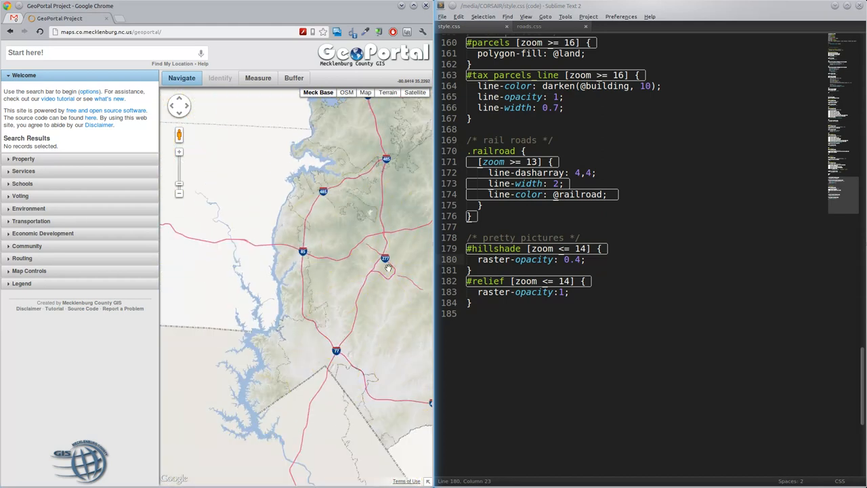
{"action": "left_click_drag", "start_coordinate": [386, 264], "coordinate": [345, 291]}
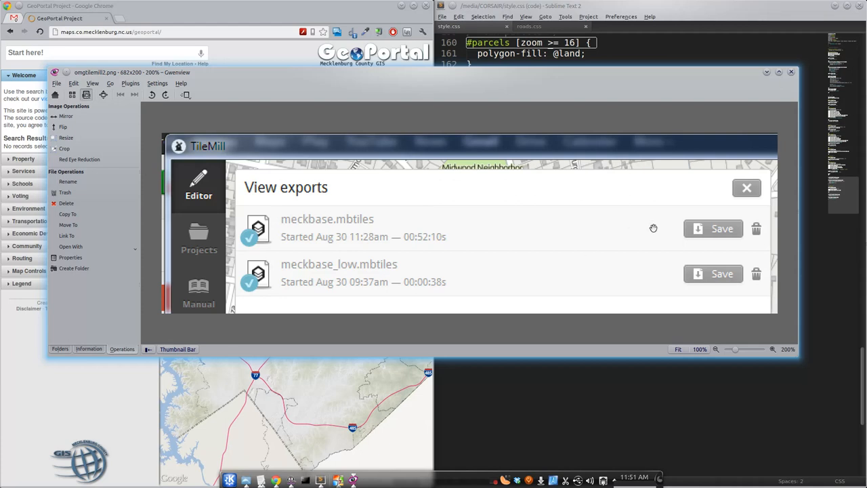
{"action": "mouse_move", "coordinate": [542, 257]}
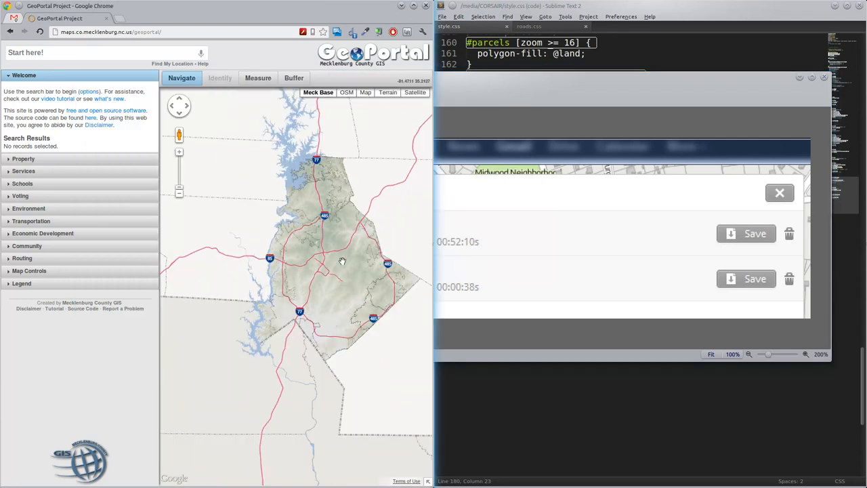
Move the TileMill exports screenshot aside to reveal the county map beneath.
{"action": "left_click_drag", "start_coordinate": [341, 260], "coordinate": [320, 287]}
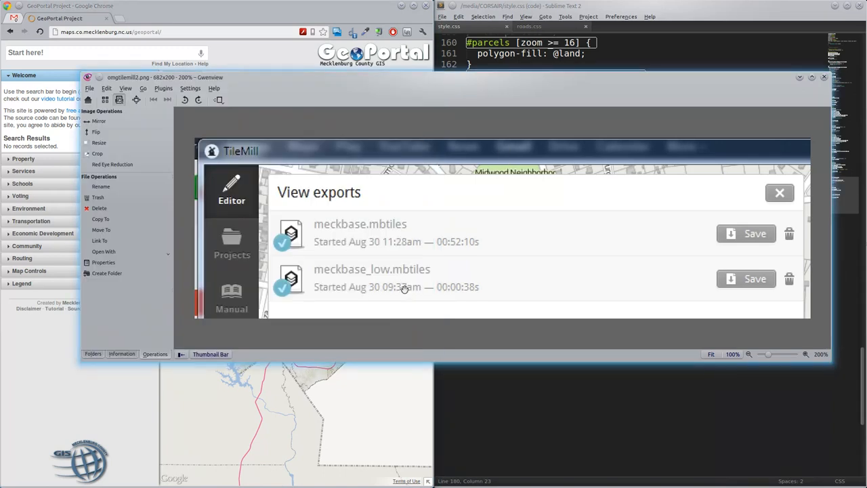
{"action": "mouse_move", "coordinate": [323, 83]}
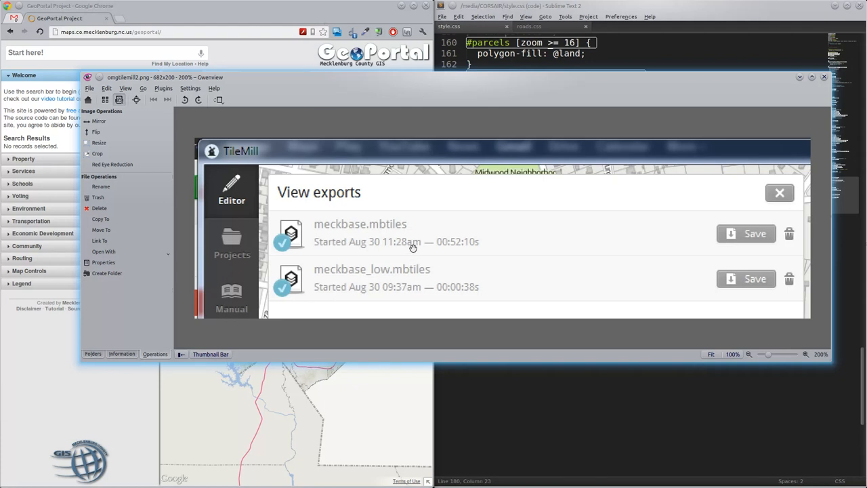
{"action": "mouse_move", "coordinate": [452, 239]}
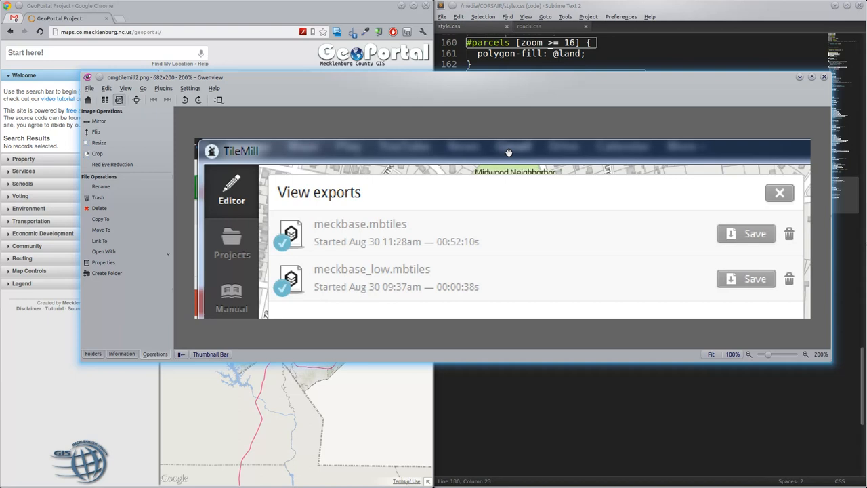
{"action": "mouse_move", "coordinate": [465, 352]}
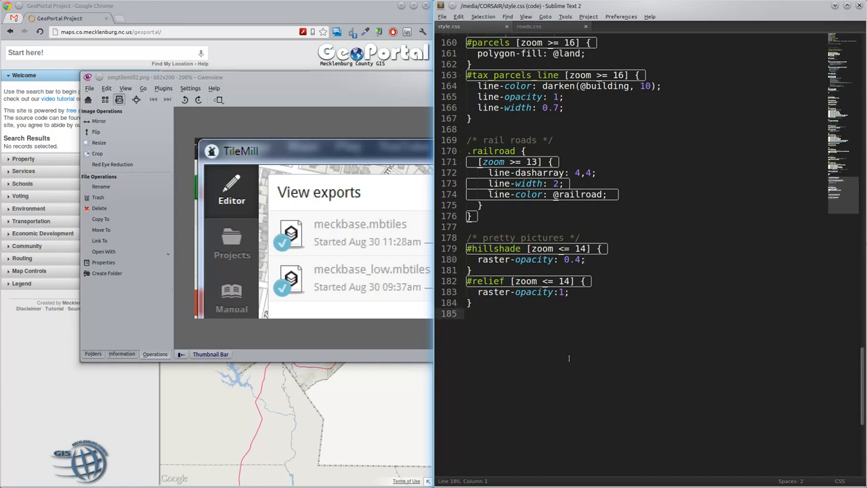
Add 'sqlite3 meckbase_low.mbtiles .dump | sqlite3 meckbase.mbtiles' after the last stylesheet rule.
{"action": "key", "text": "enter"}
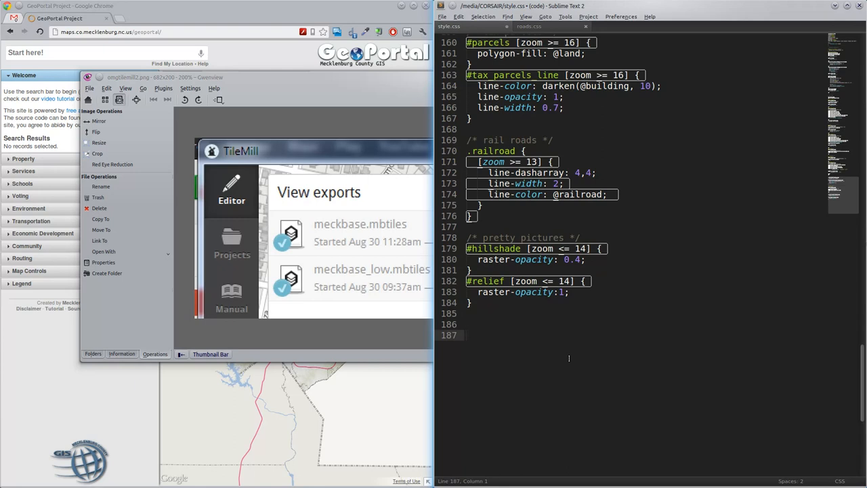
{"action": "type", "text": "sql"}
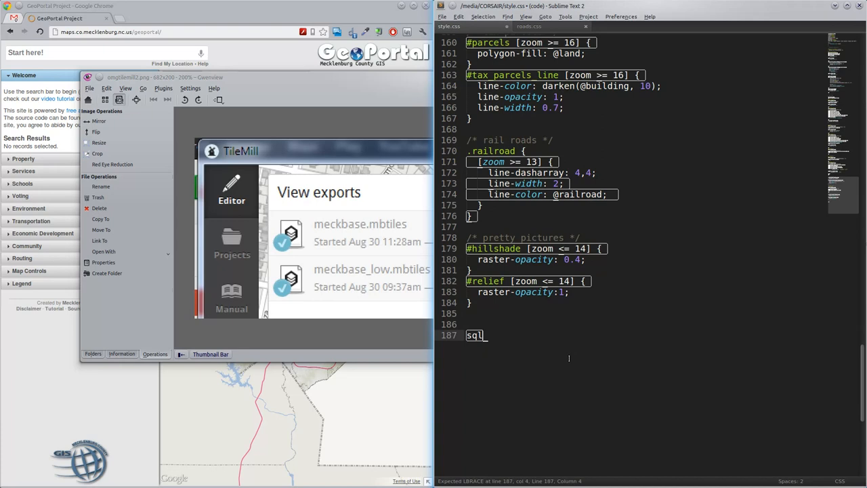
{"action": "type", "text": "ite3"}
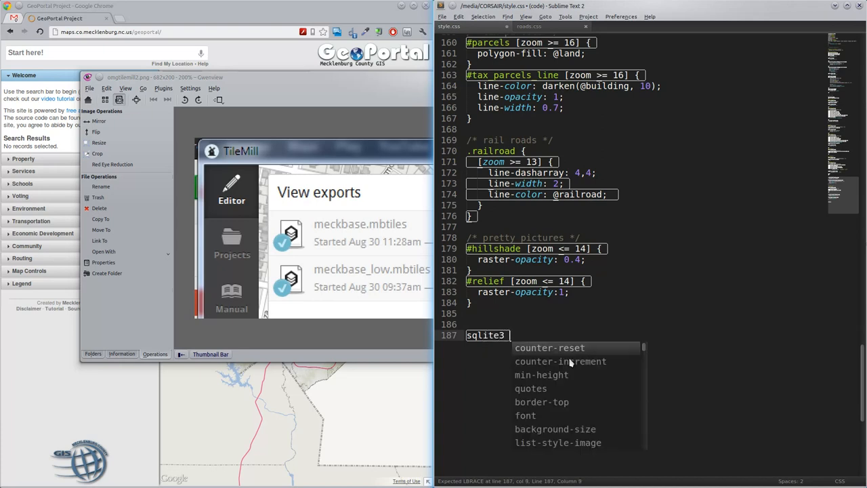
{"action": "type", "text": "meckbase"}
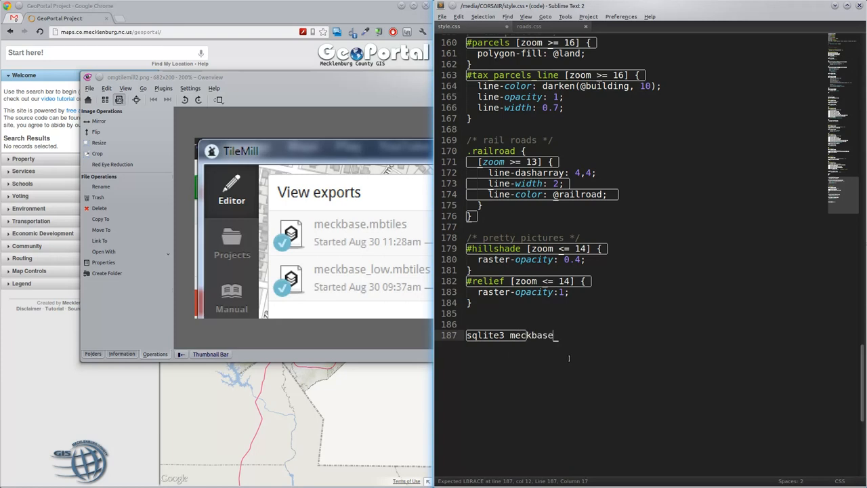
{"action": "type", "text": "_low.mbtiles"}
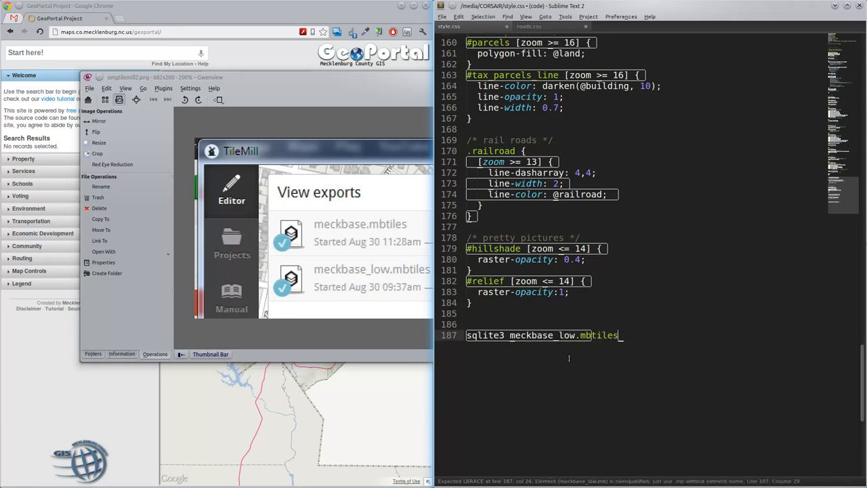
{"action": "type", "text": ".dump |"}
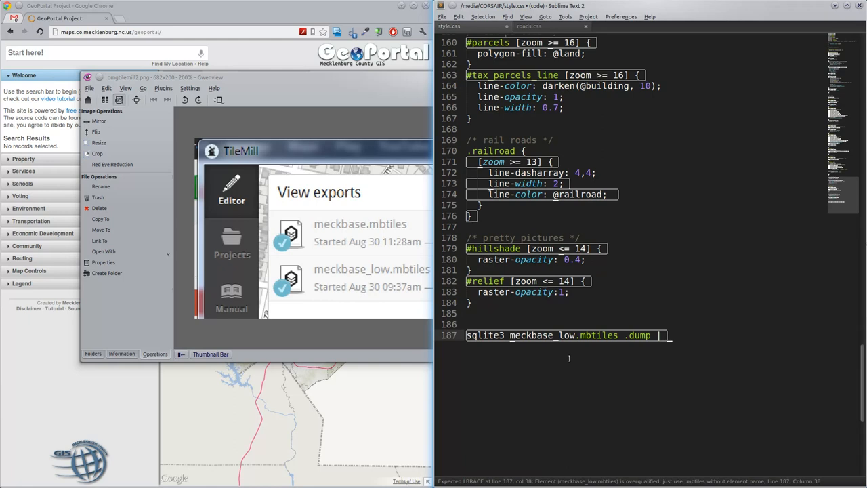
{"action": "type", "text": "sqlite3 meckbase.m"}
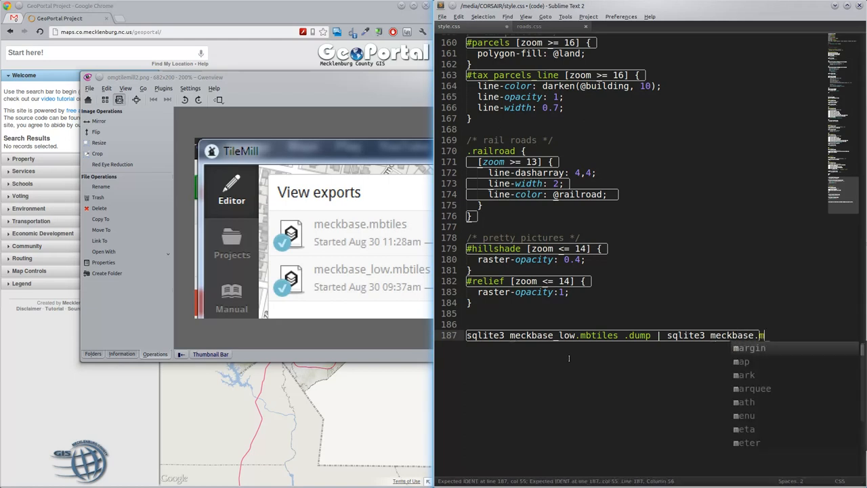
{"action": "type", "text": "btiles"}
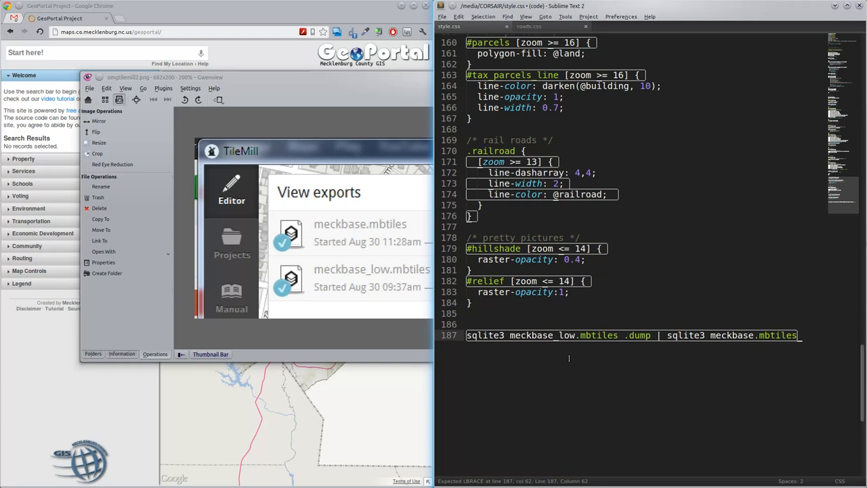
{"action": "mouse_move", "coordinate": [404, 71]}
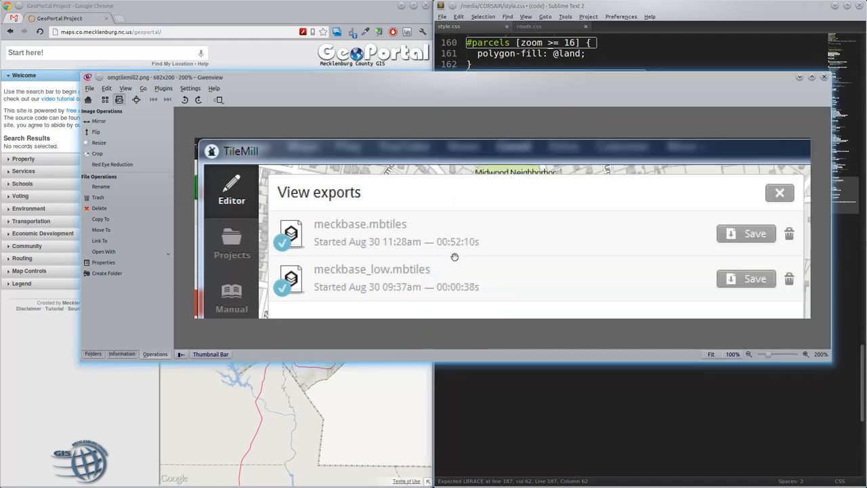
{"action": "mouse_move", "coordinate": [409, 257]}
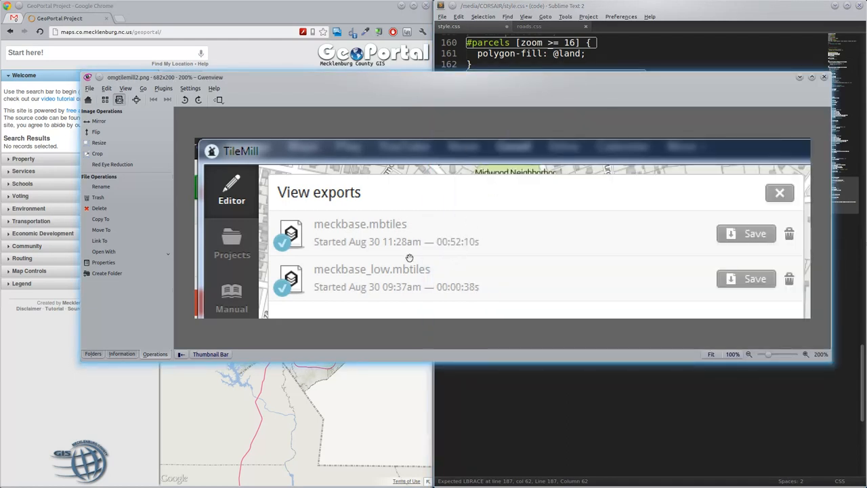
{"action": "mouse_move", "coordinate": [527, 115]}
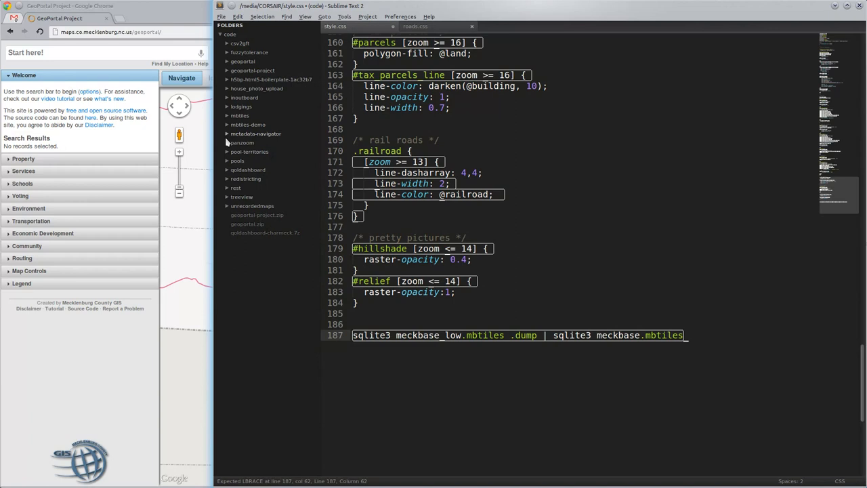
{"action": "left_click", "coordinate": [239, 116]}
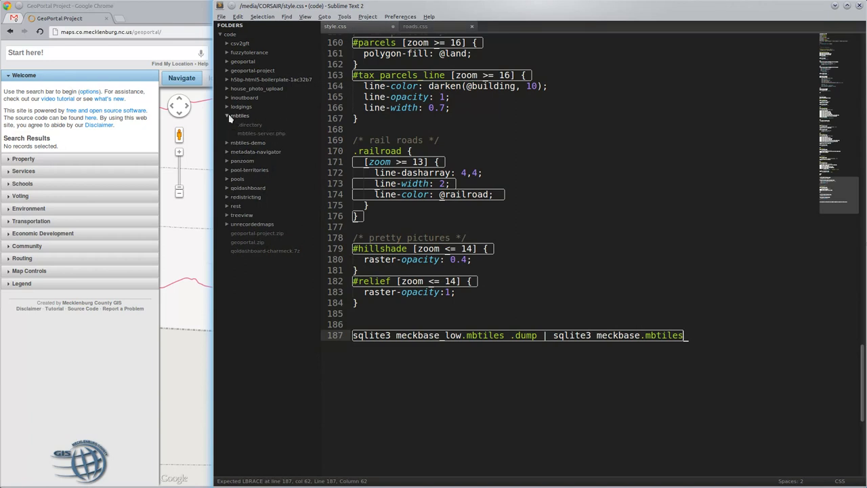
{"action": "left_click", "coordinate": [262, 133]}
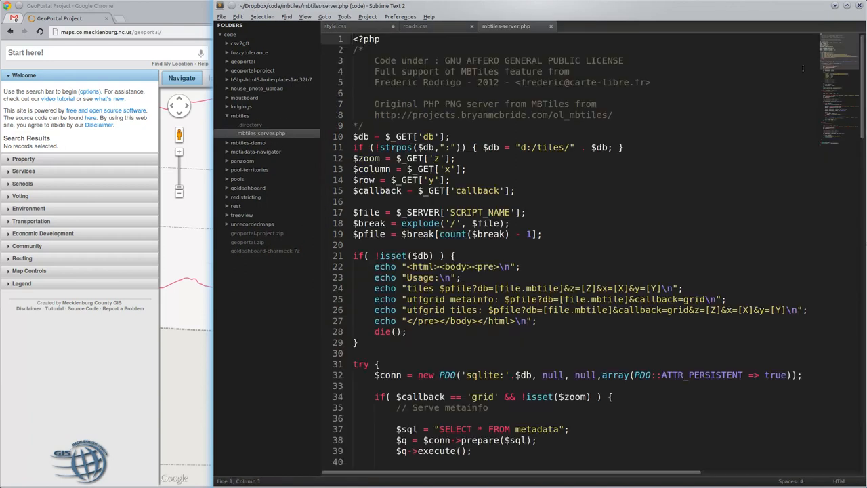
{"action": "scroll", "scroll_direction": "down", "scroll_amount": 3}
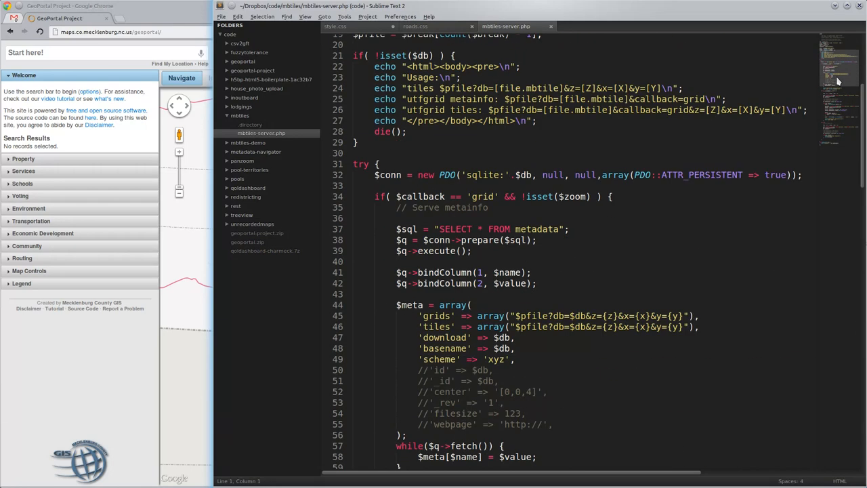
{"action": "scroll", "scroll_direction": "down", "scroll_amount": 3}
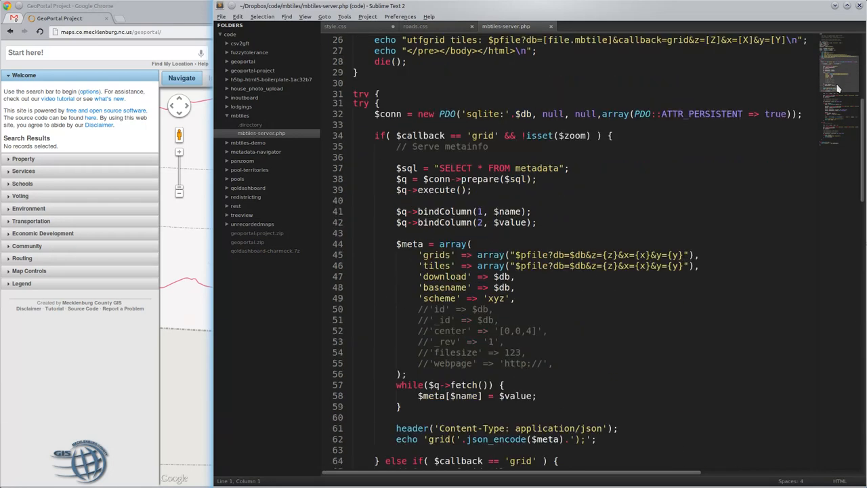
{"action": "scroll", "scroll_direction": "down", "scroll_amount": 3}
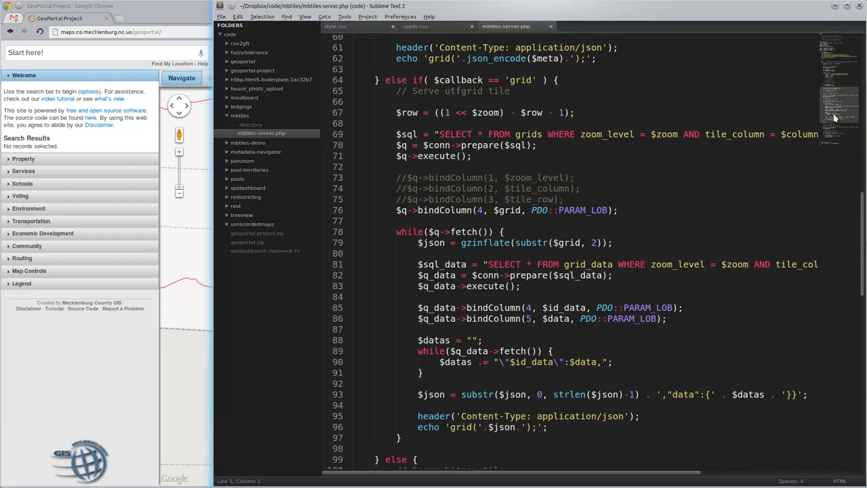
{"action": "scroll", "scroll_direction": "down", "scroll_amount": 3}
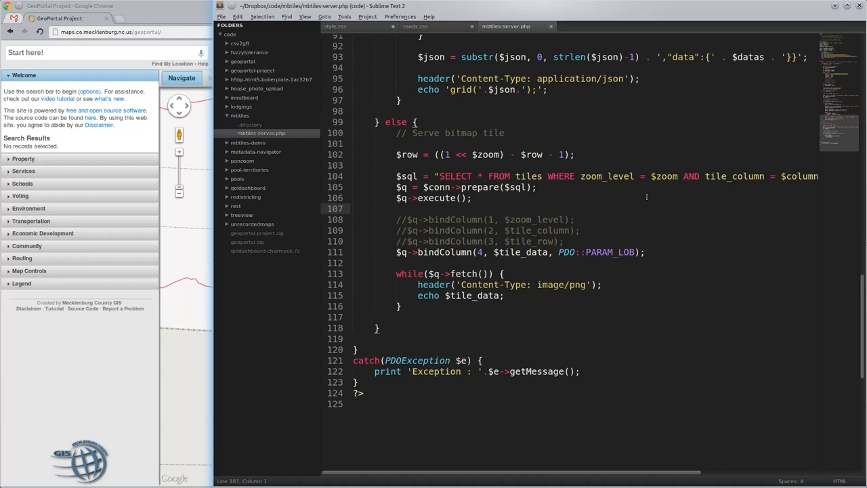
Raise the GeoPortal Chrome window with its extruded 3D buildings over the editor.
{"action": "left_click", "coordinate": [353, 209]}
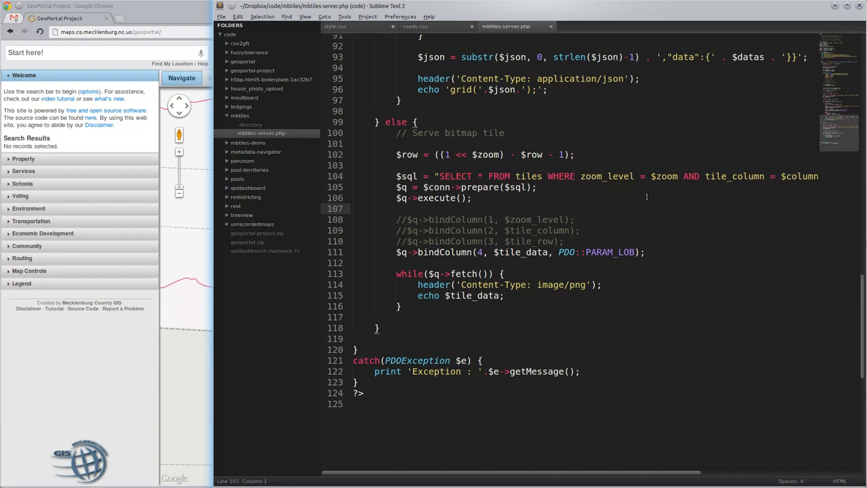
{"action": "left_click", "coordinate": [352, 209]}
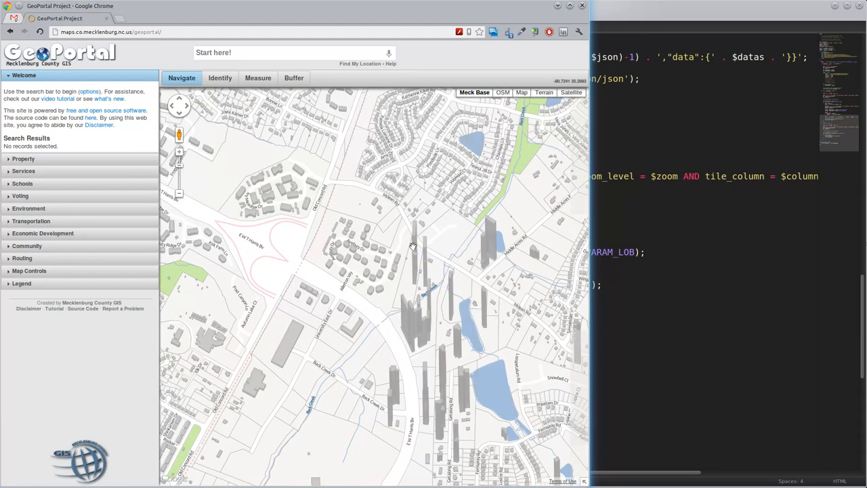
Pan the extruded-building basemap across to other neighbourhoods.
{"action": "left_click_drag", "start_coordinate": [414, 244], "coordinate": [382, 291]}
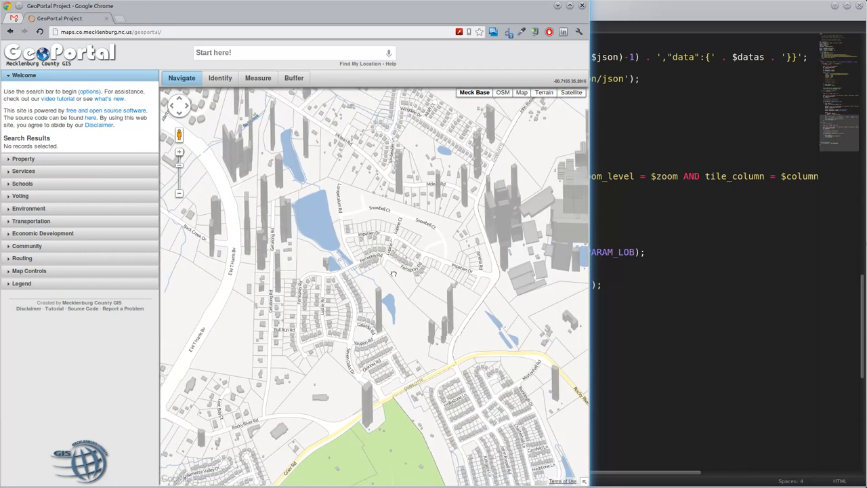
{"action": "left_click_drag", "start_coordinate": [393, 274], "coordinate": [467, 273]}
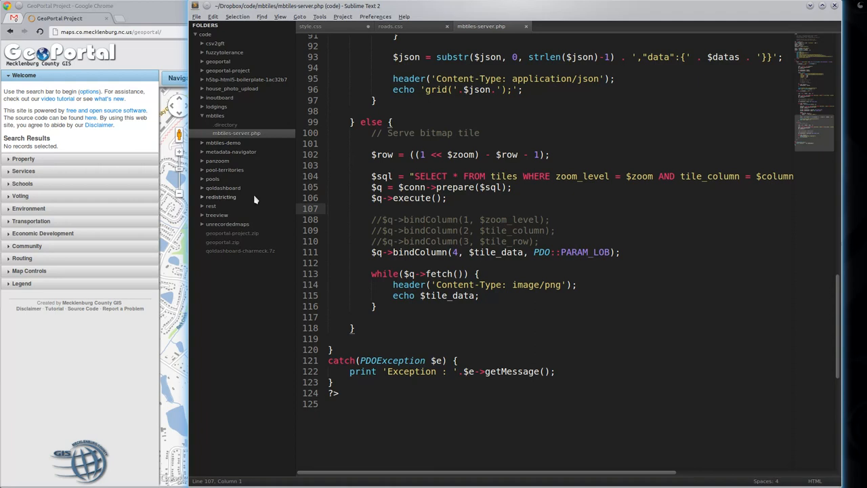
Expand the geoportal project and its js folder in the sidebar to reach config.js.
{"action": "left_click", "coordinate": [328, 209]}
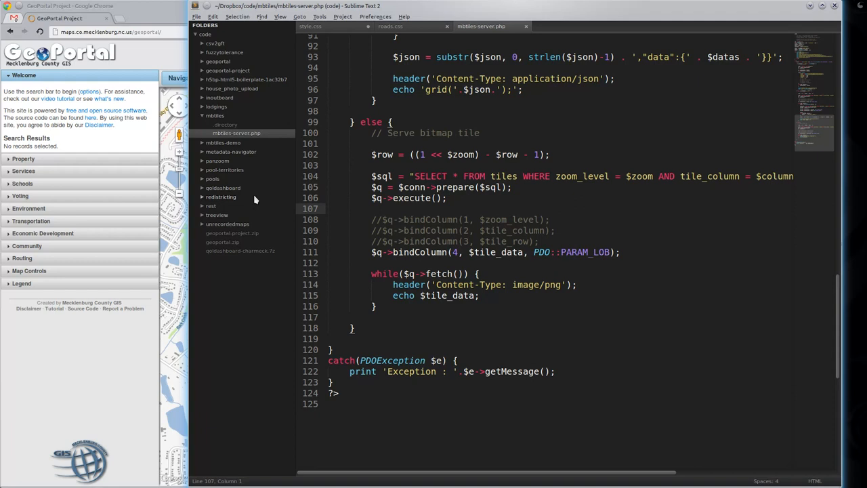
{"action": "left_click", "coordinate": [328, 209]}
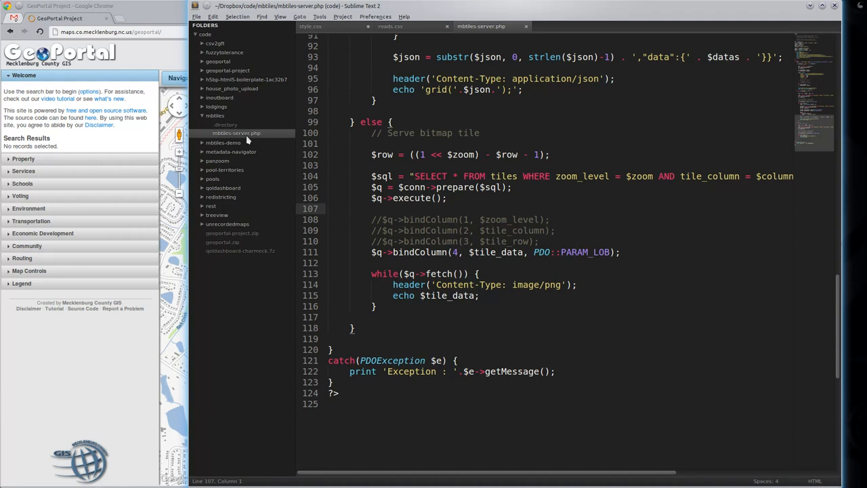
{"action": "left_click", "coordinate": [217, 61]}
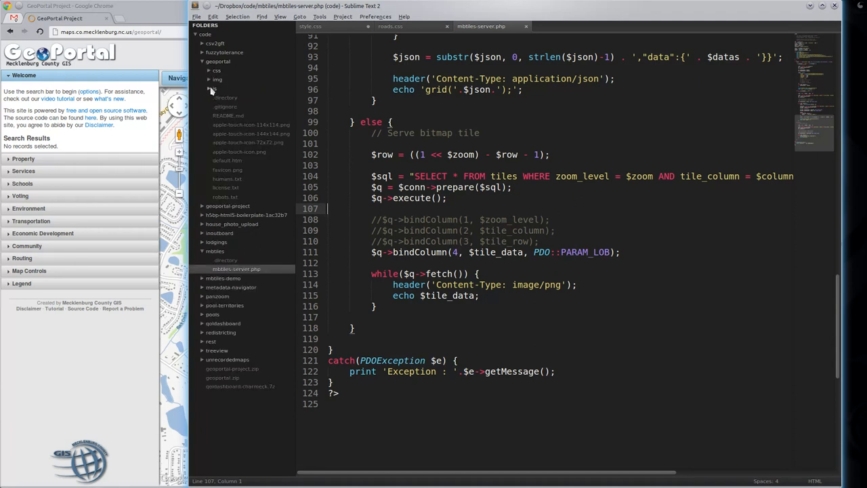
{"action": "left_click", "coordinate": [229, 106]}
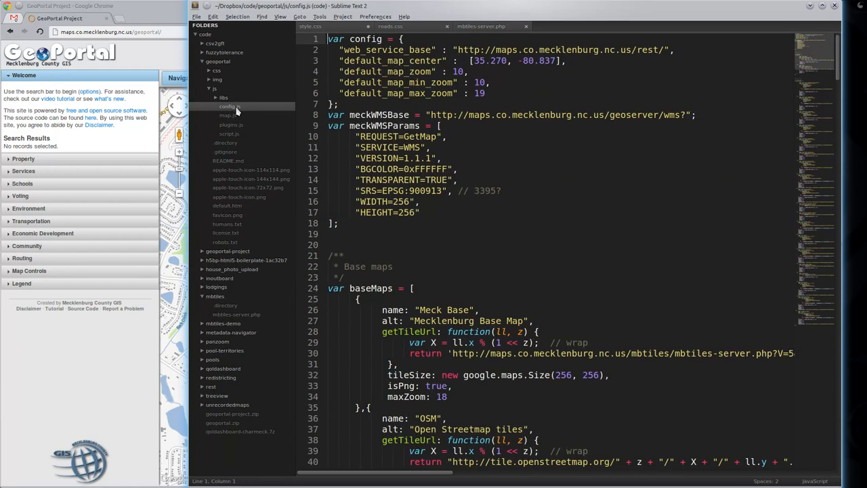
Change the Meck Base mbtiles-server.php tile URL version from V=5 to V=6 in config.js.
{"action": "left_click", "coordinate": [230, 105]}
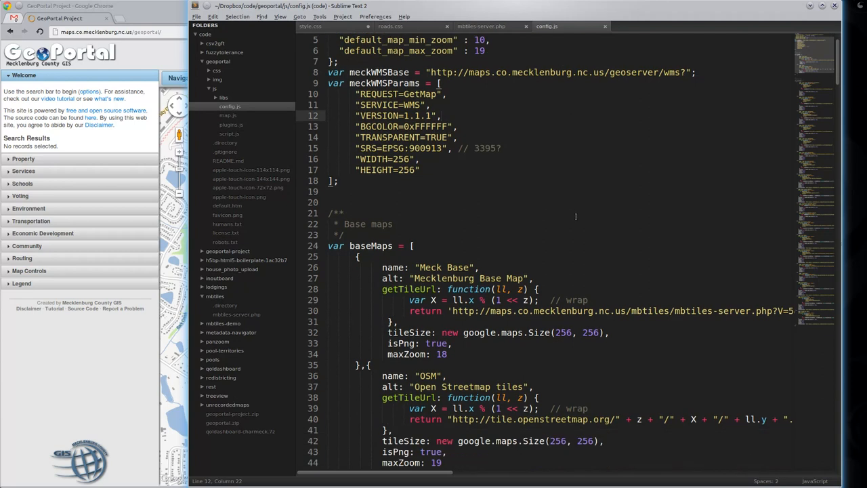
{"action": "scroll", "scroll_direction": "down", "scroll_amount": 3}
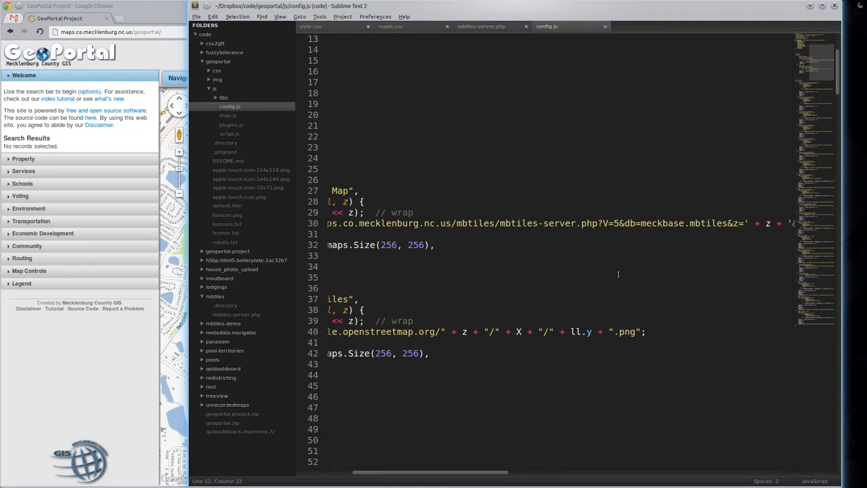
{"action": "left_click", "coordinate": [601, 223]}
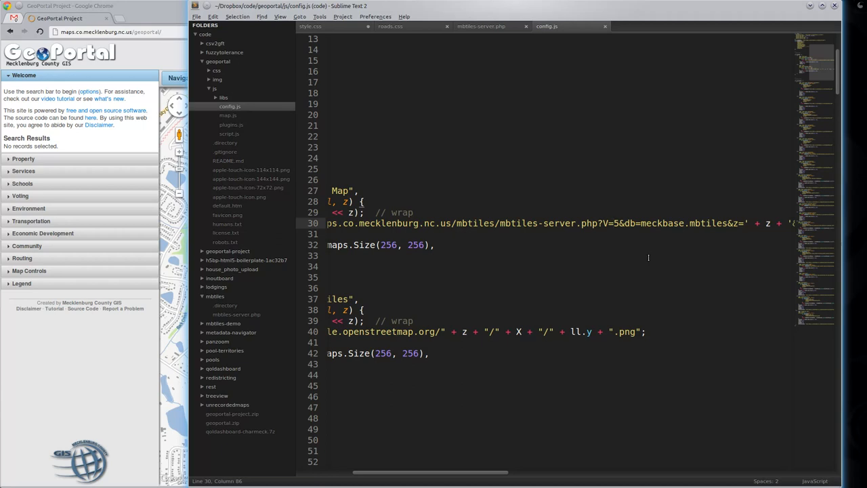
{"action": "type", "text": "6"}
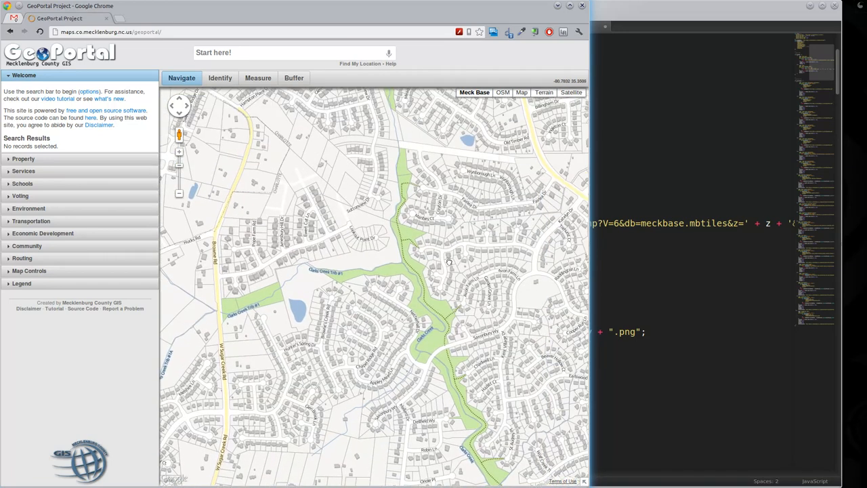
Pan the refreshed basemap in GeoPortal toward the green park strip.
{"action": "left_click_drag", "start_coordinate": [448, 260], "coordinate": [306, 249]}
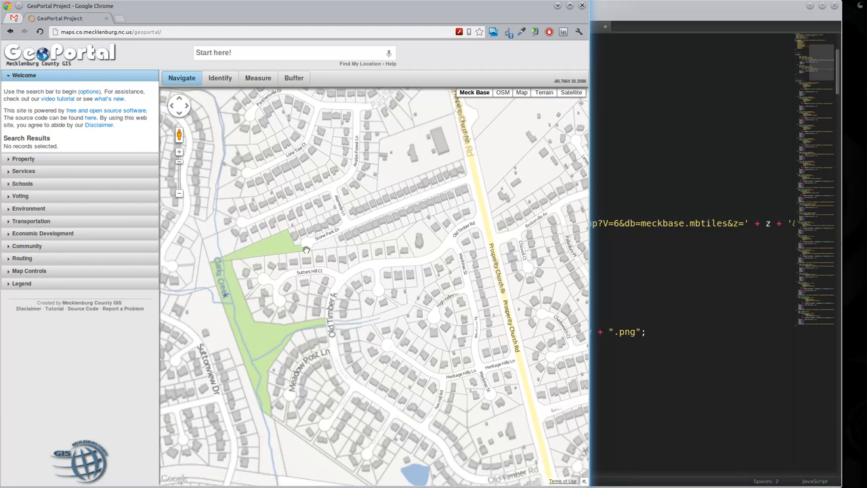
{"action": "left_click_drag", "start_coordinate": [305, 251], "coordinate": [374, 292]}
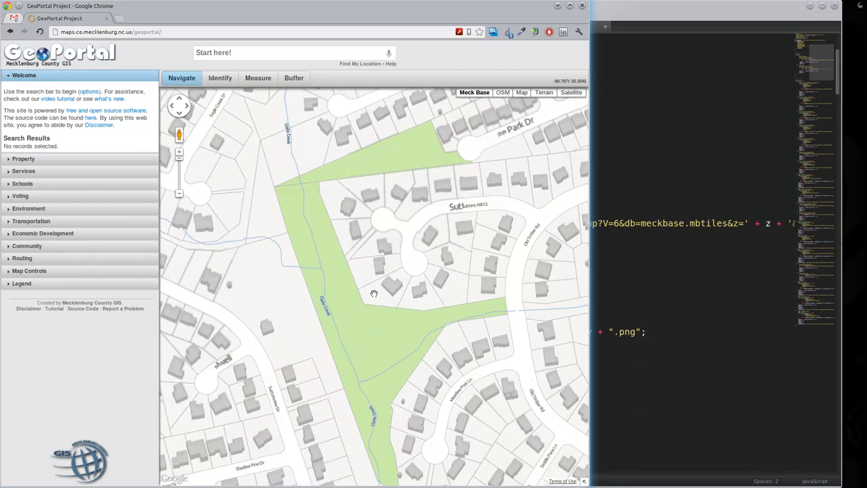